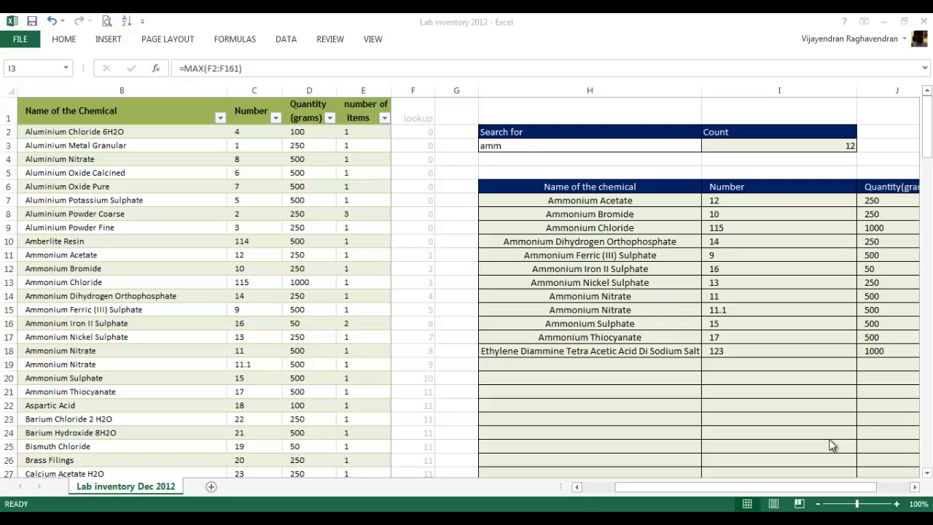
mouse_move(744, 226)
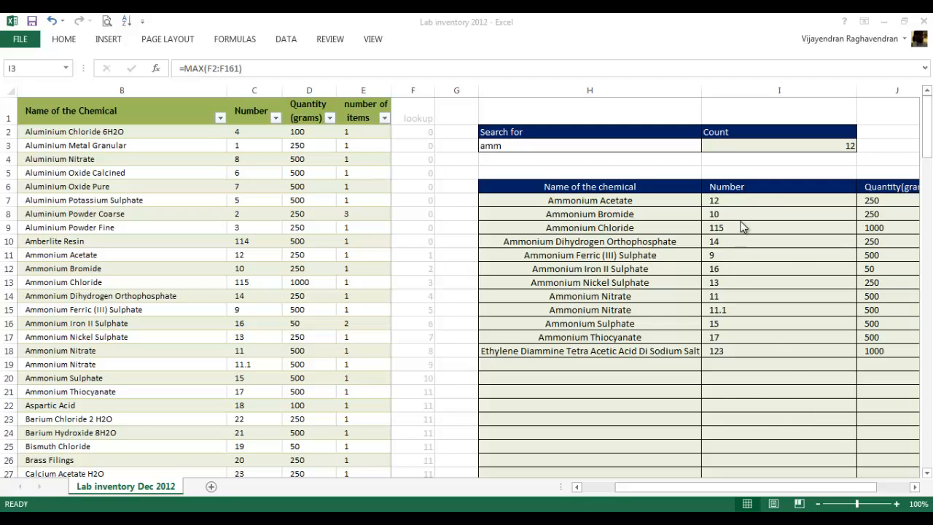
Review the chemical search for 'amm' and the formula counting matching chemical names.
click(779, 146)
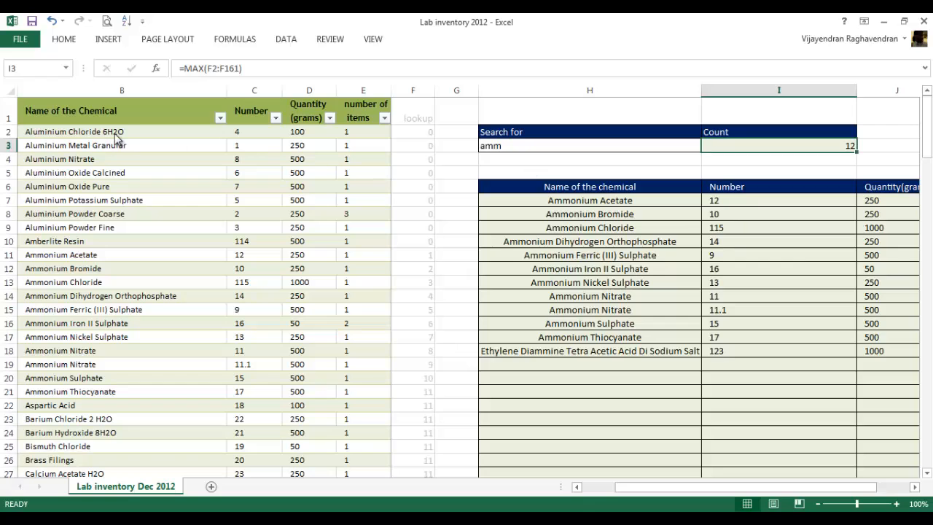
click(117, 131)
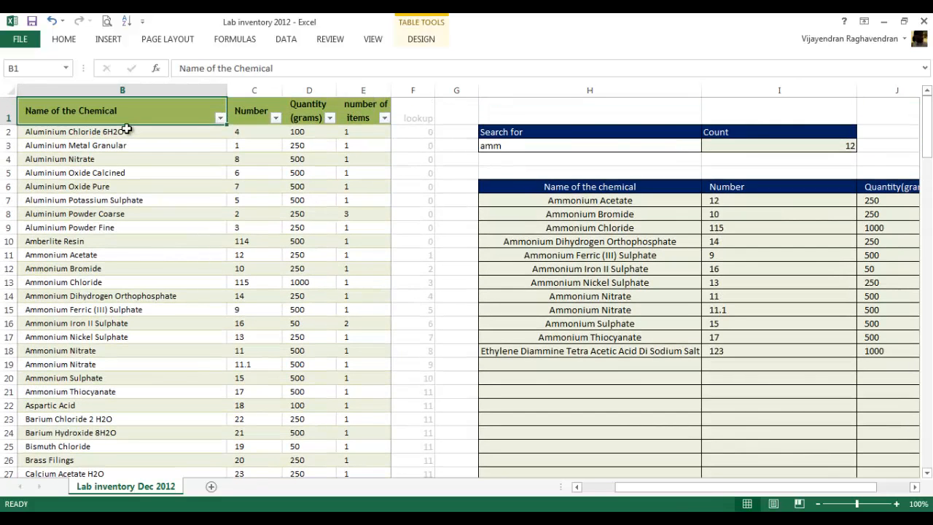
click(589, 131)
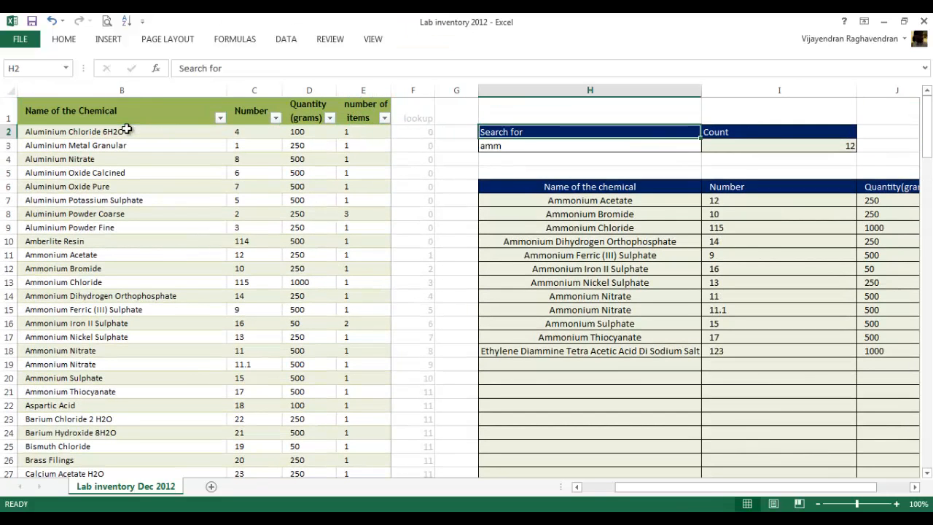
click(589, 146)
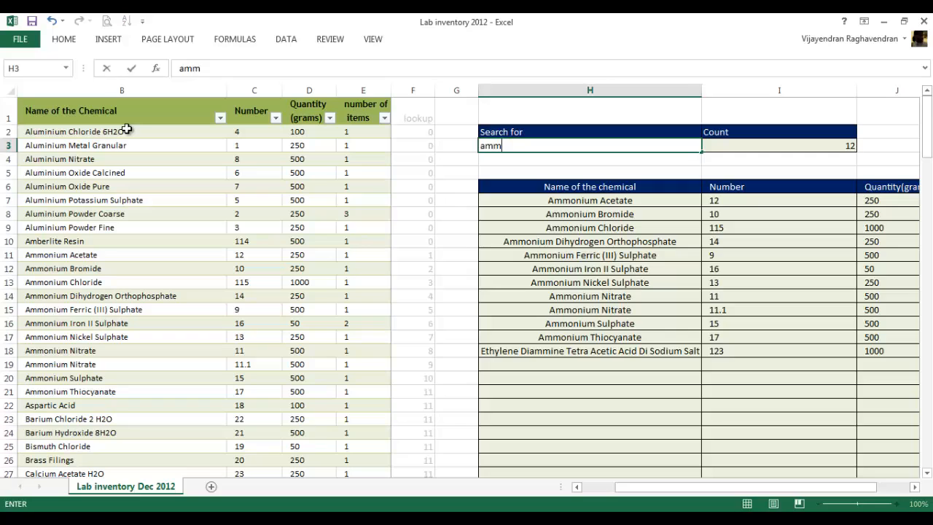
click(778, 146)
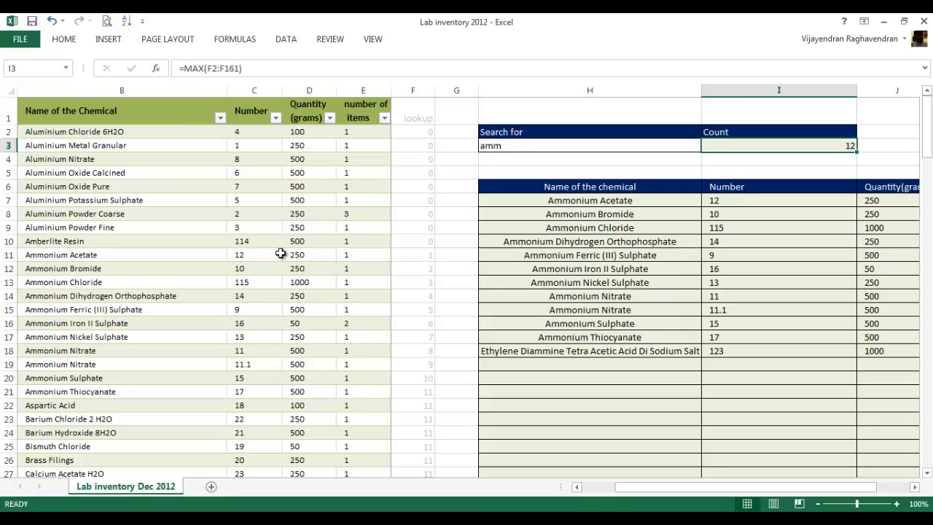
mouse_move(495, 268)
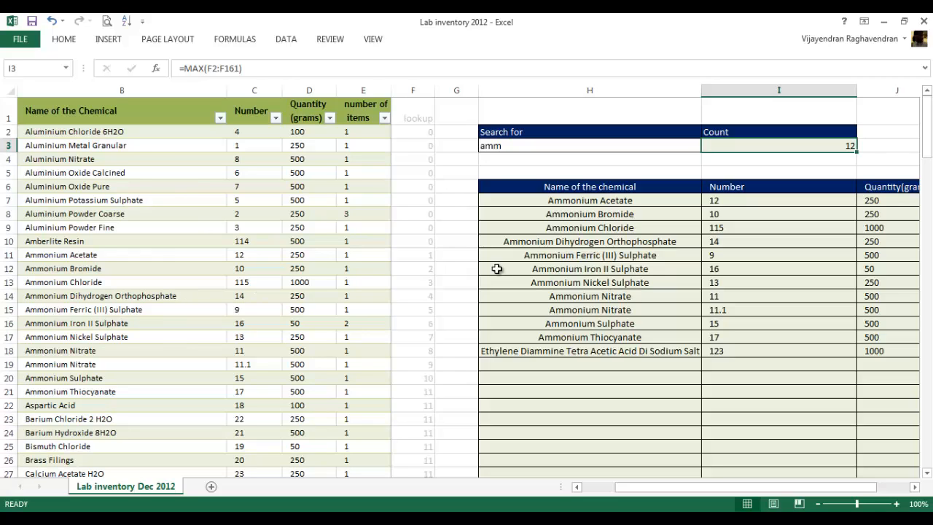
Try the search terms 'gly' and 'am', then go back to the 'amm' search term.
click(589, 268)
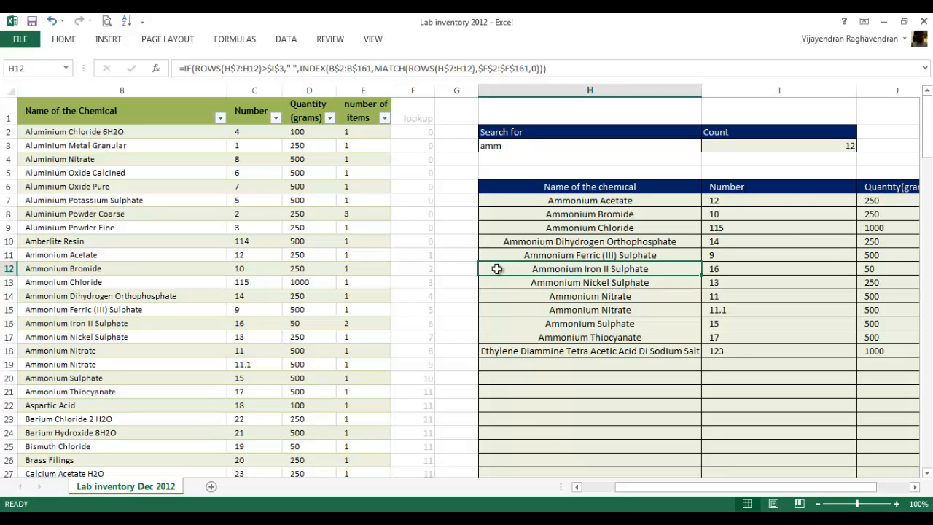
mouse_move(186, 335)
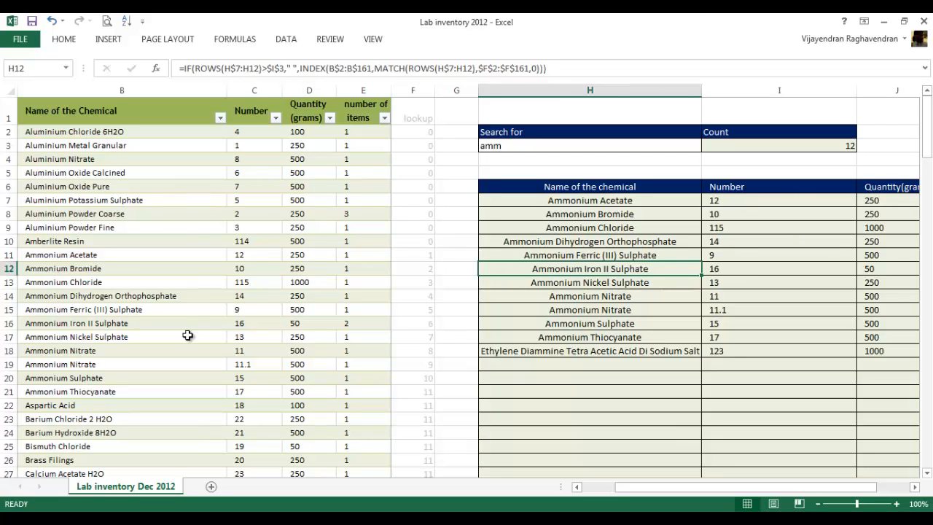
click(589, 146)
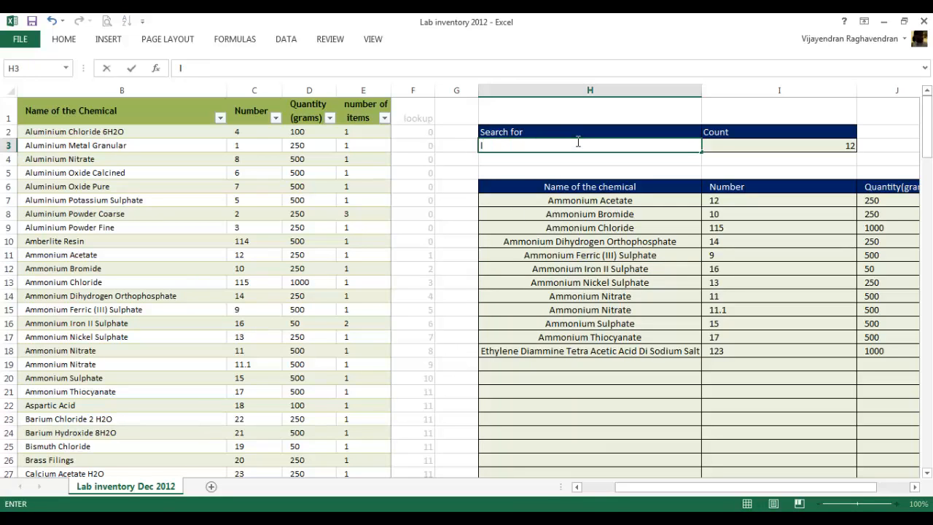
text(gly)
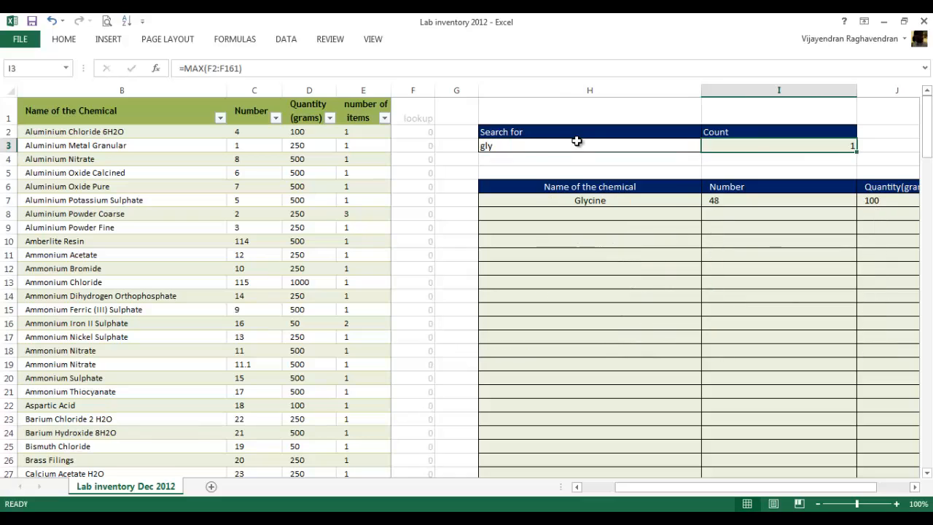
mouse_move(763, 207)
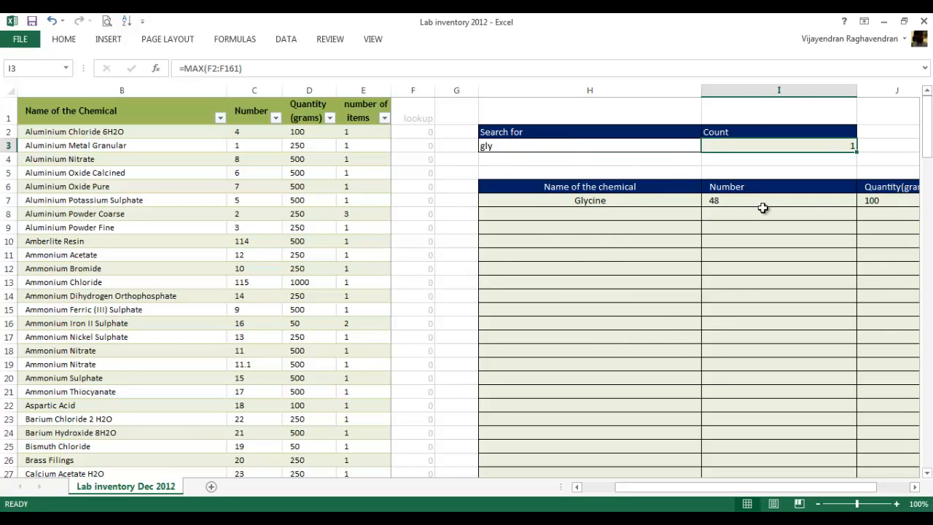
mouse_move(811, 204)
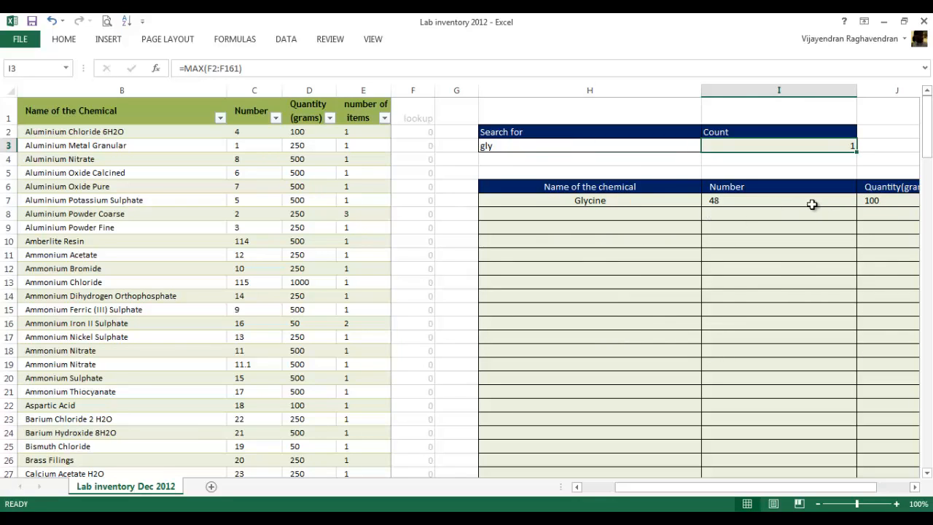
text(amm)
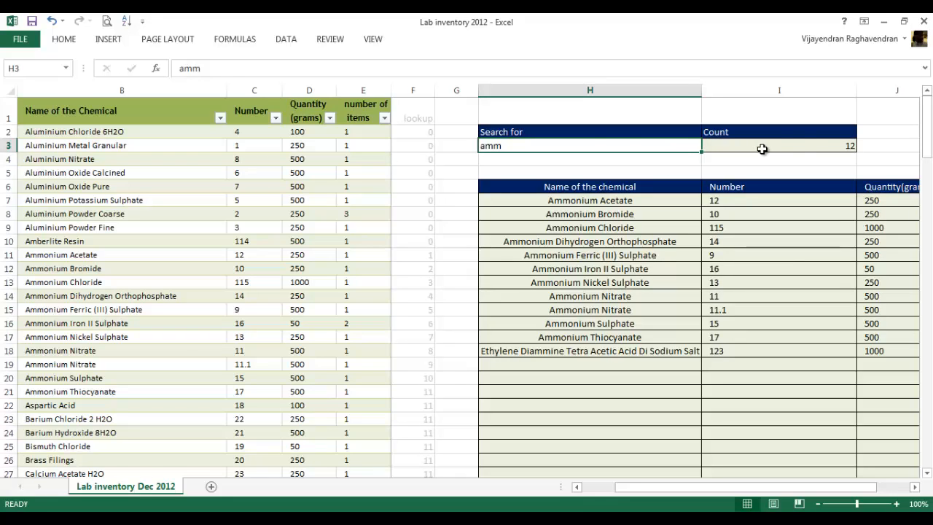
click(764, 148)
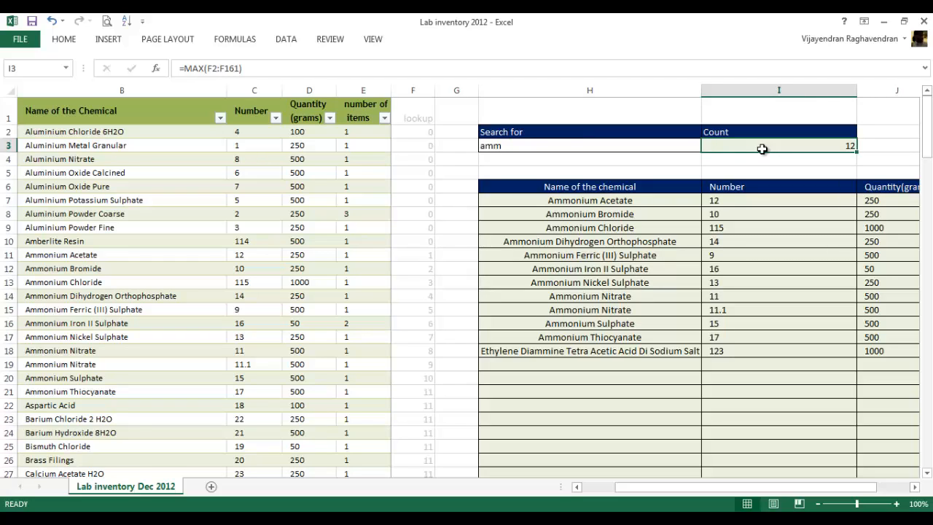
Inspect the lookup helper column's running-count formulas without changing them.
click(412, 117)
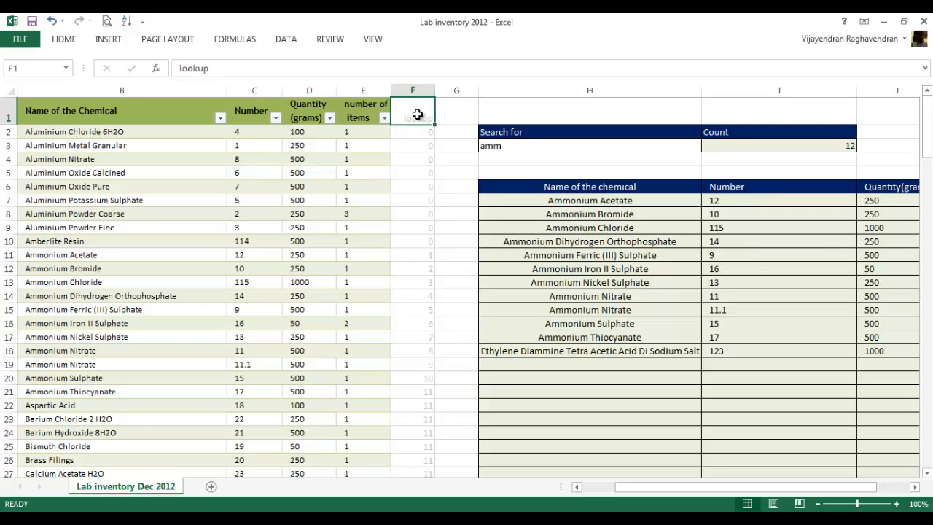
click(412, 131)
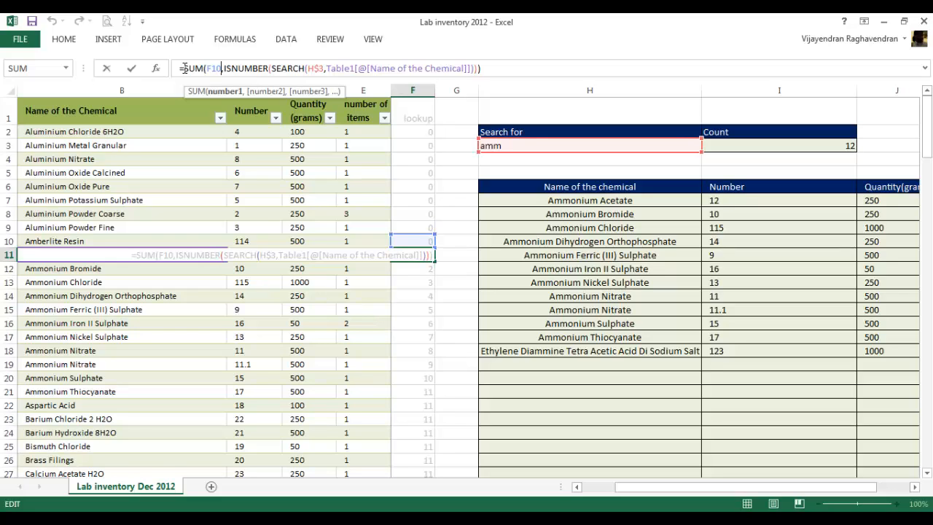
mouse_move(524, 147)
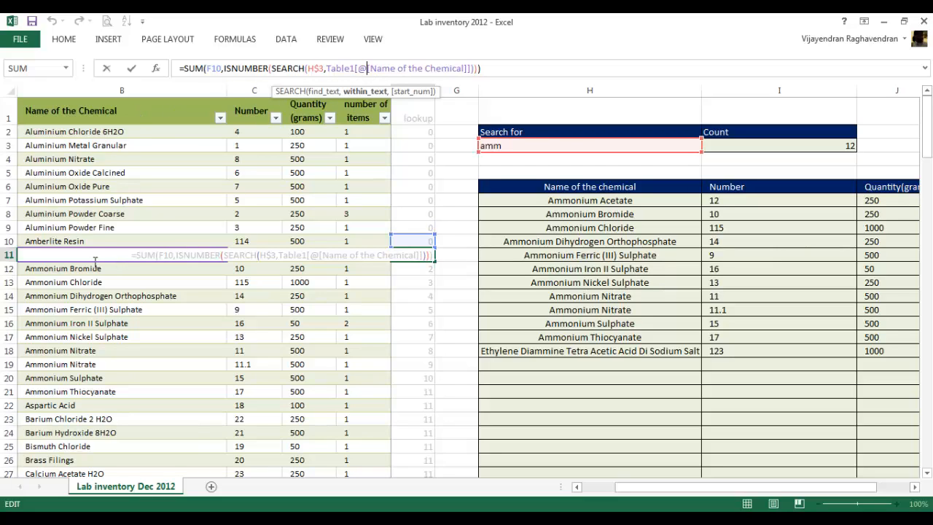
mouse_move(201, 263)
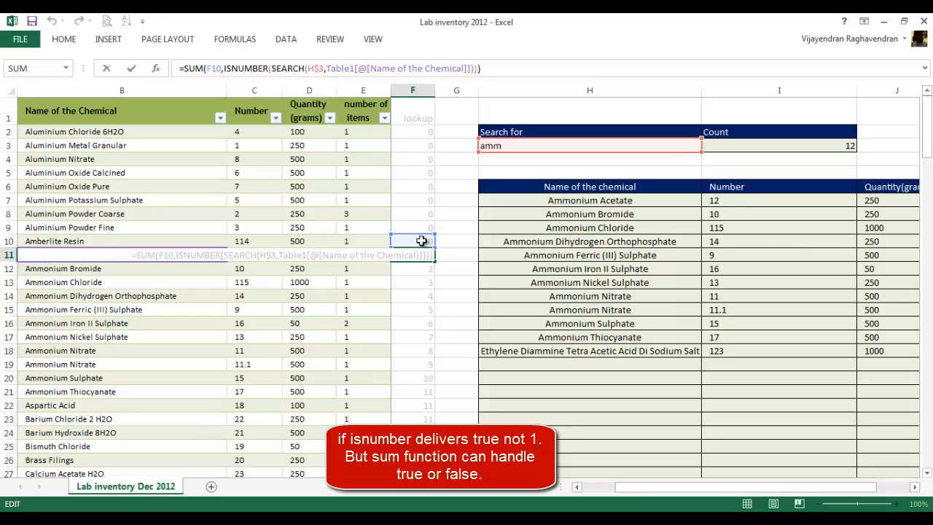
key(Enter)
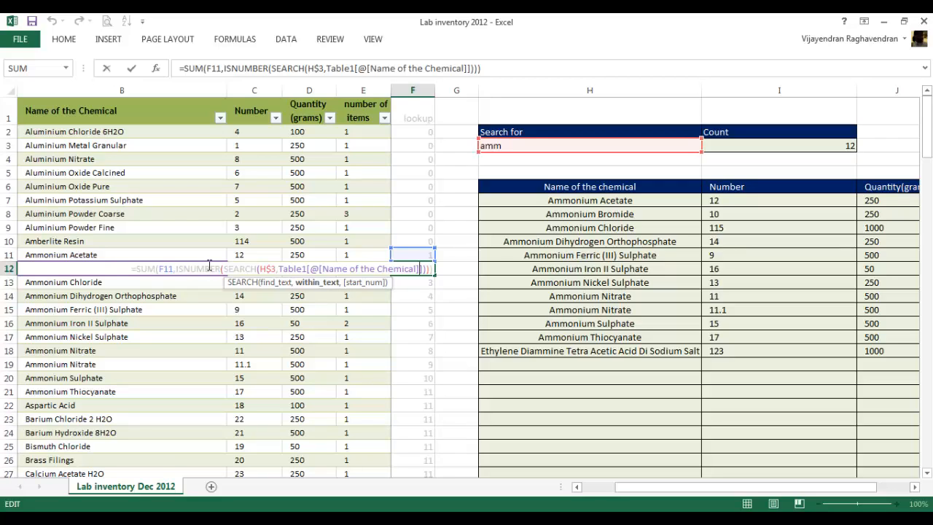
mouse_move(187, 269)
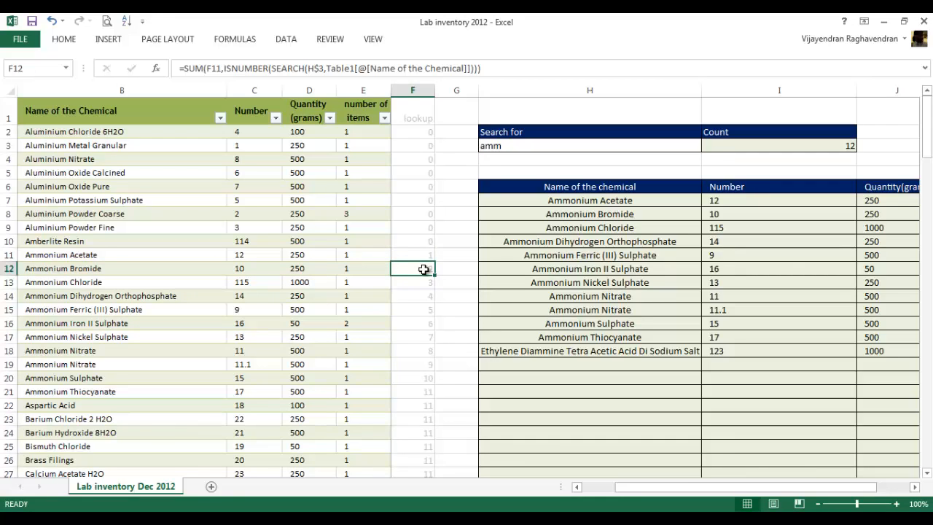
click(412, 350)
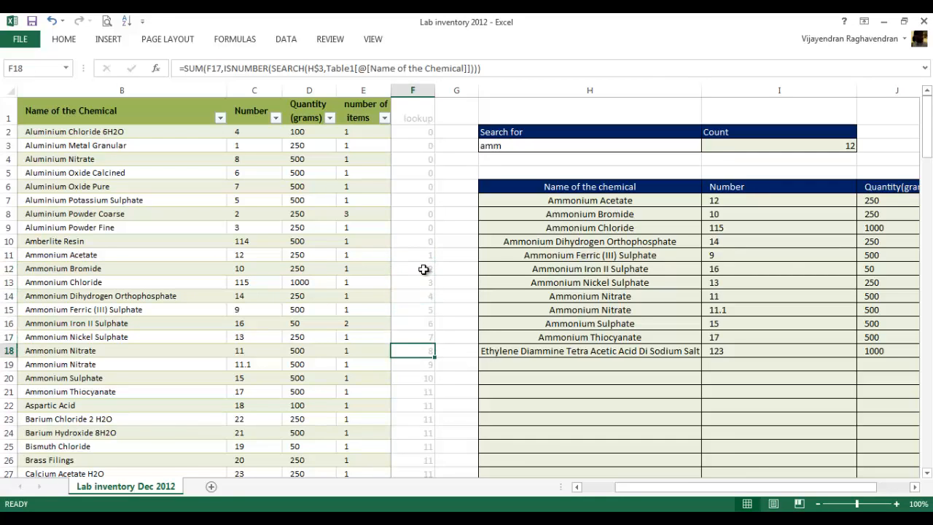
click(412, 254)
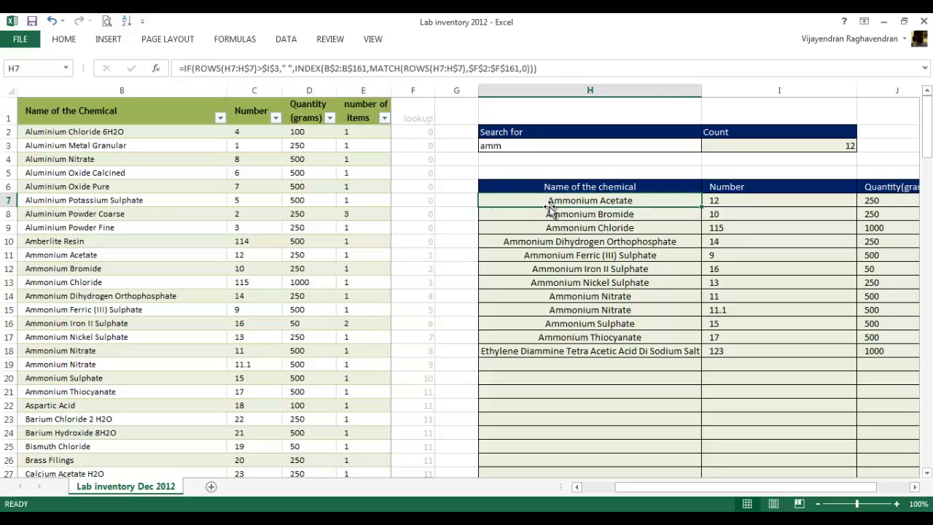
mouse_move(286, 97)
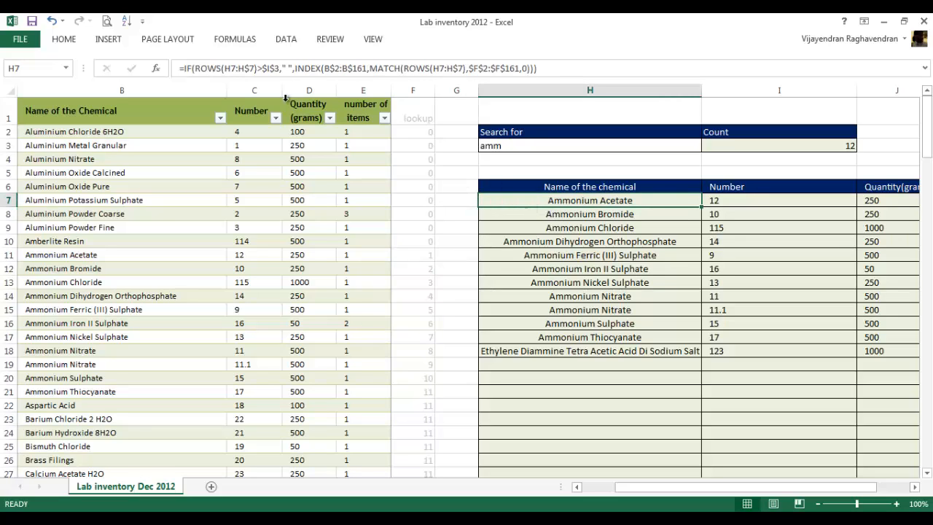
Examine the INDEX formula extracting the first matching chemical, then switch to the eha_module_05 workbook.
double_click(589, 200)
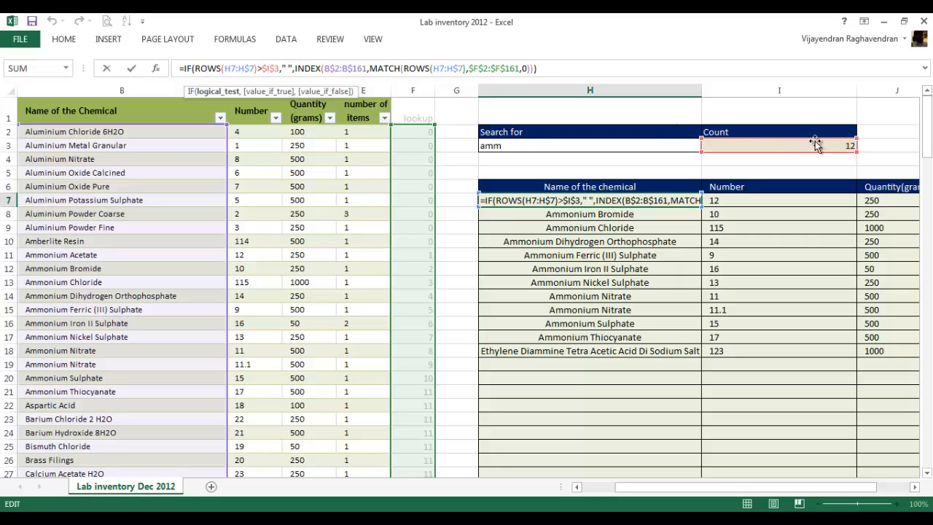
click(353, 69)
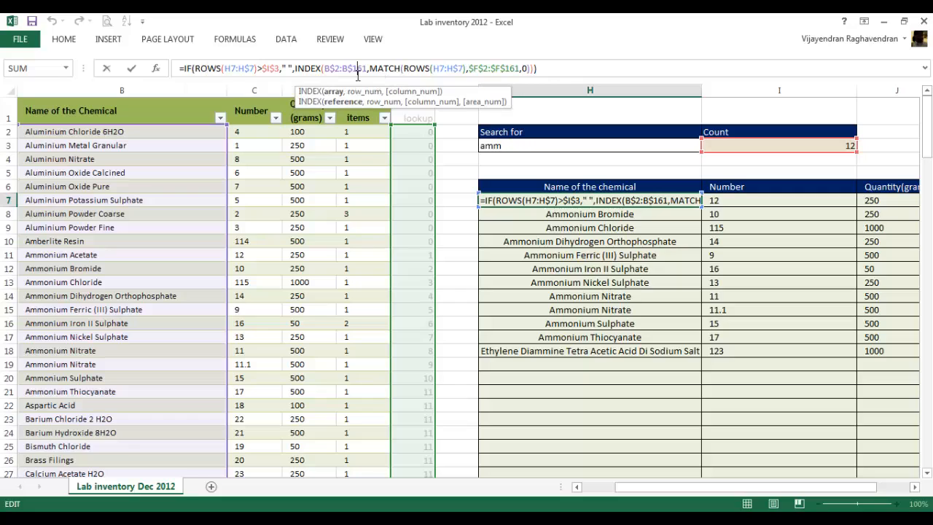
mouse_move(245, 233)
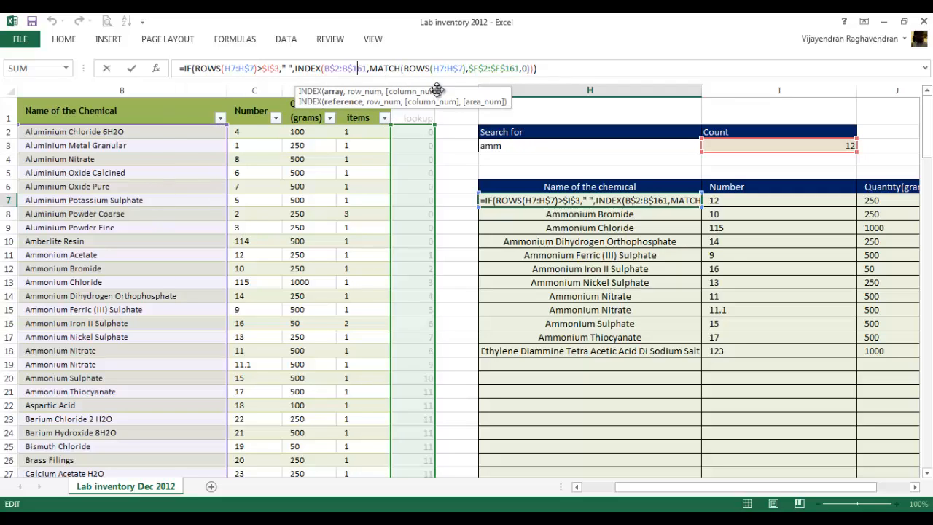
mouse_move(422, 254)
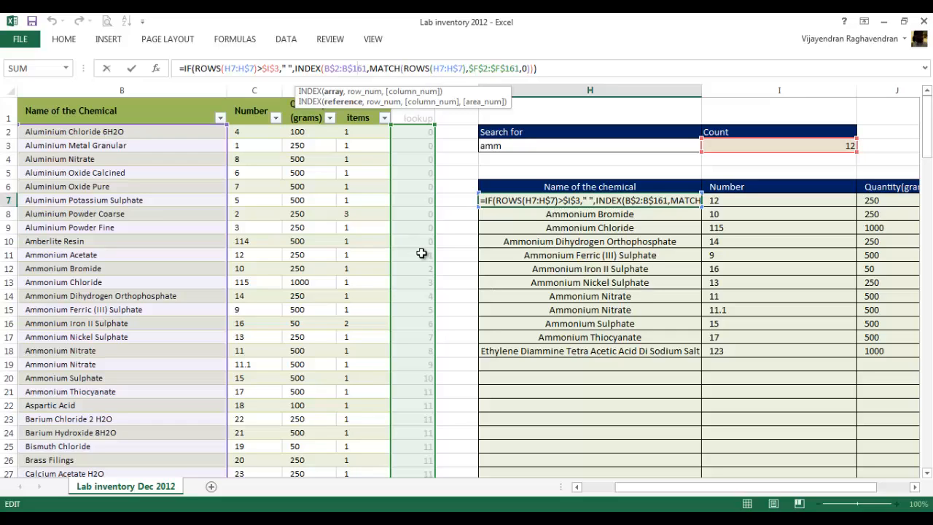
mouse_move(422, 255)
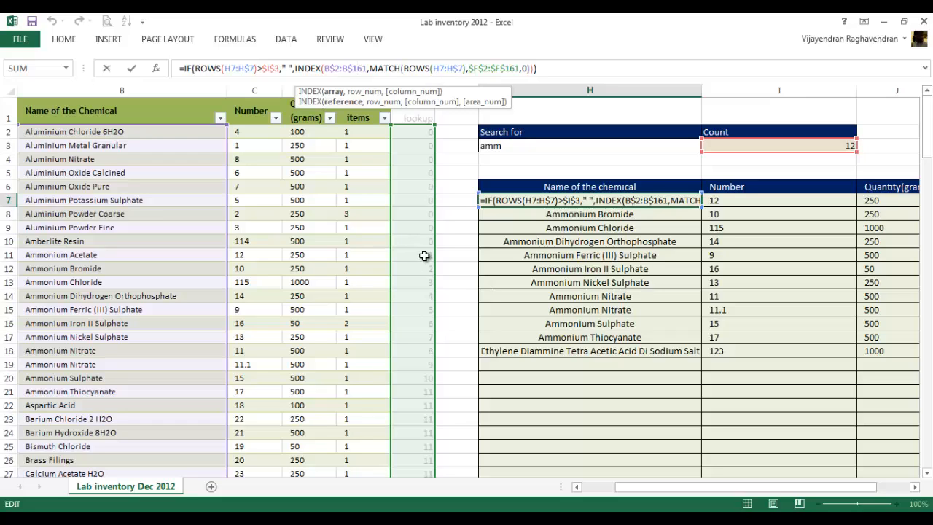
mouse_move(411, 256)
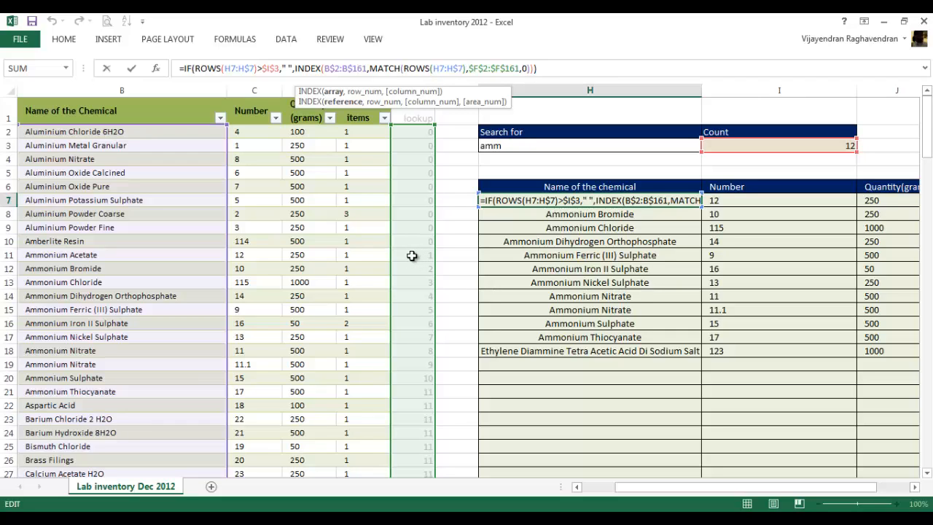
click(413, 254)
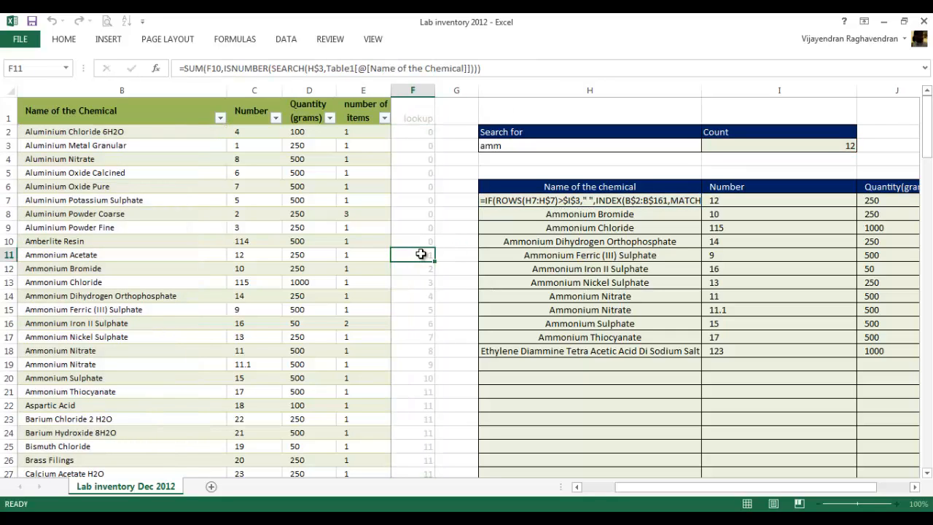
click(590, 200)
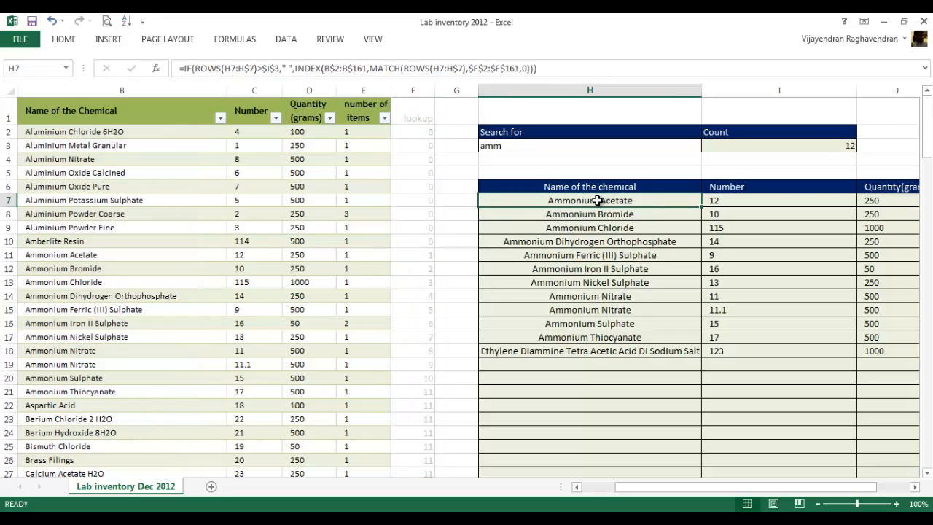
double_click(589, 202)
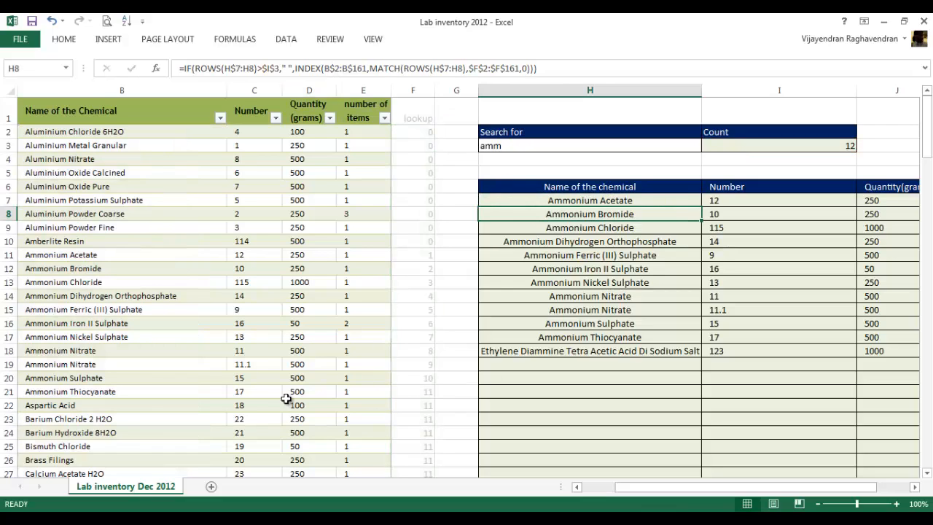
mouse_move(484, 309)
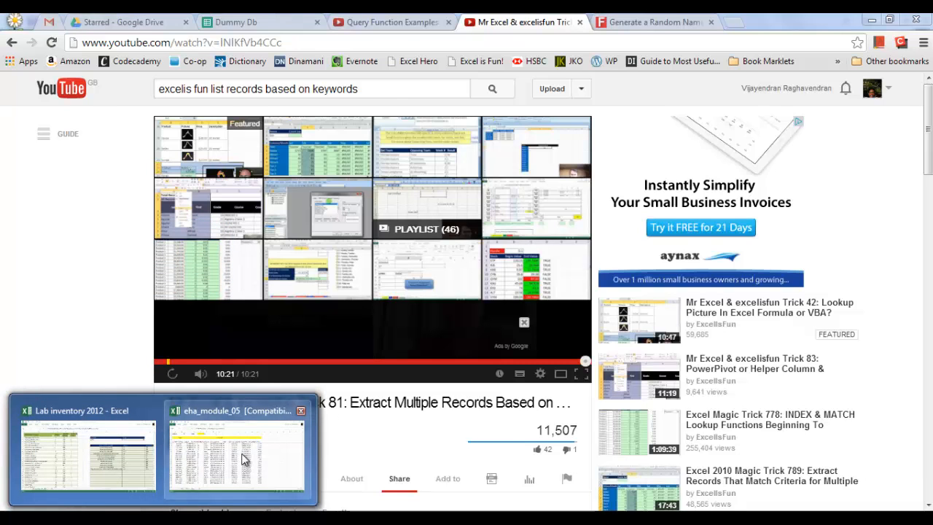
click(242, 459)
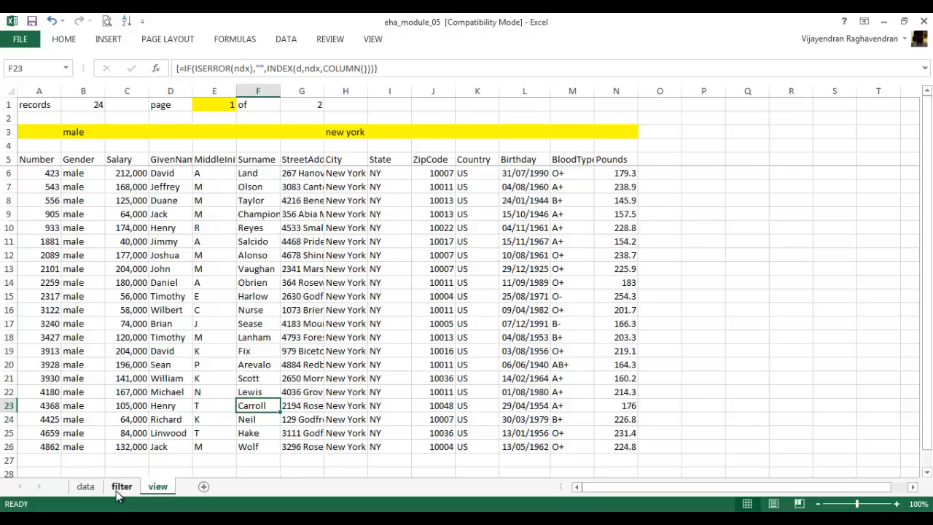
Show the data sheet of raw person records and jump to the last of its ~5,000 rows.
click(91, 485)
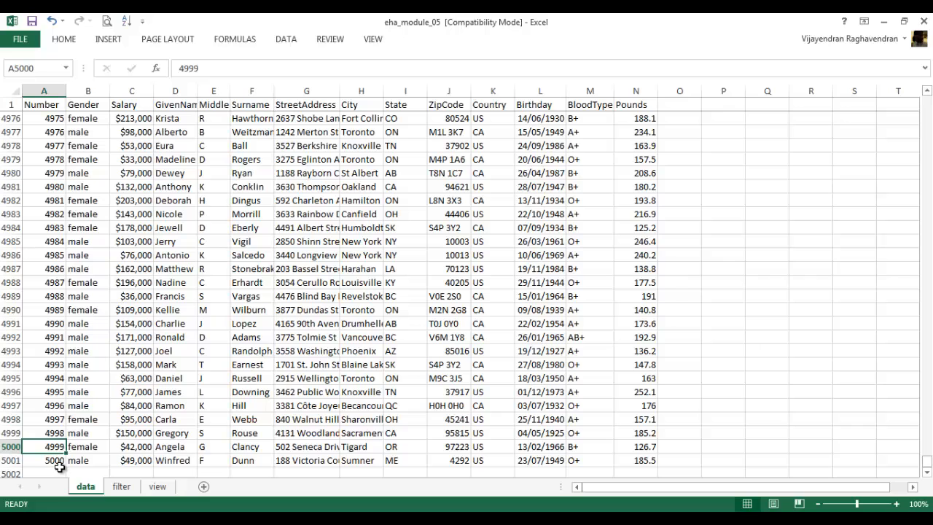
key(ctrl+Home)
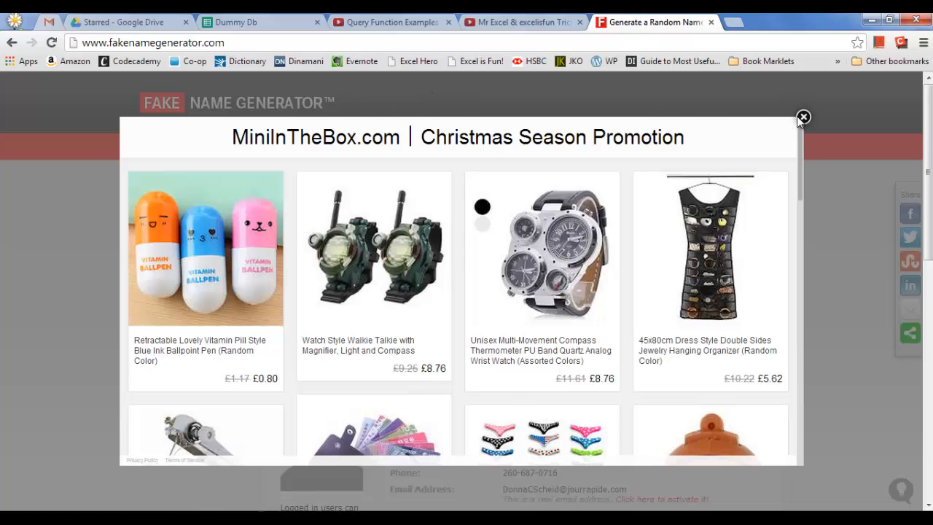
click(801, 116)
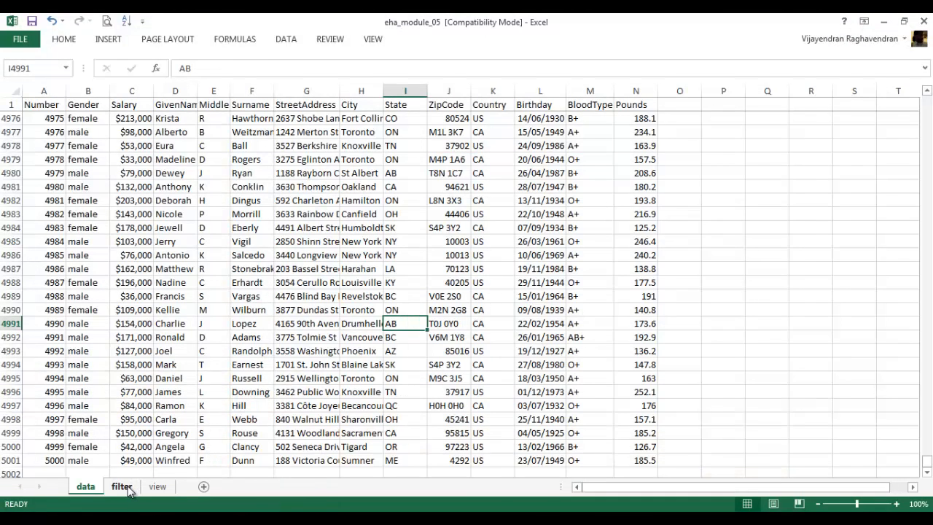
Look over the filter sheet's ndx/AND flag columns, then reselect the criteria row on the view sheet.
click(122, 487)
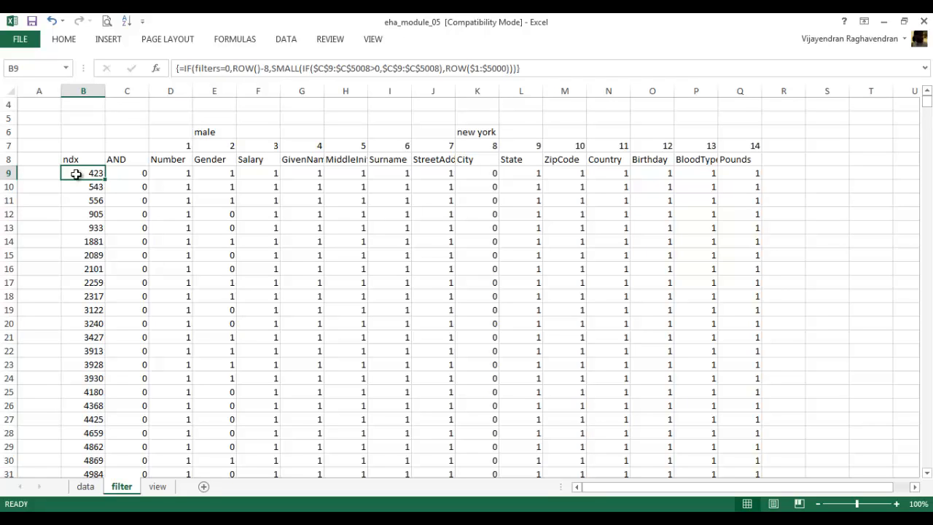
click(156, 487)
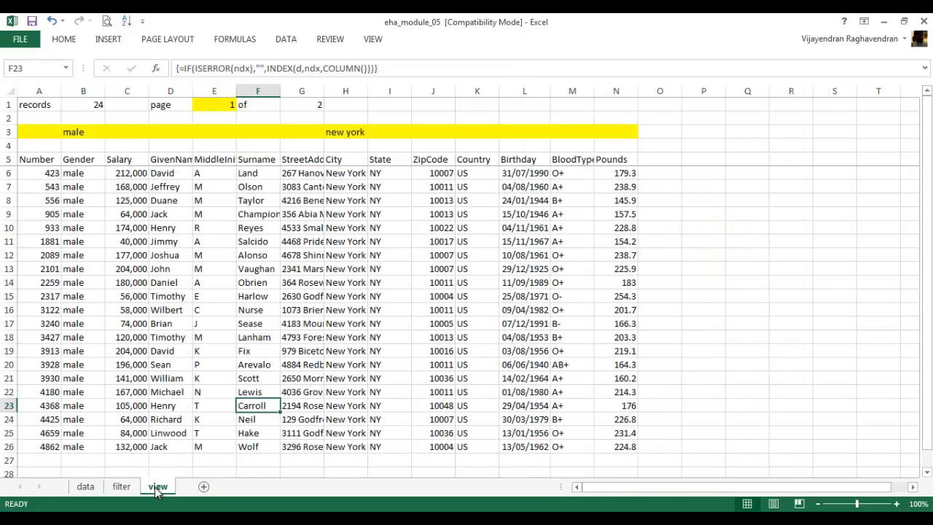
click(127, 268)
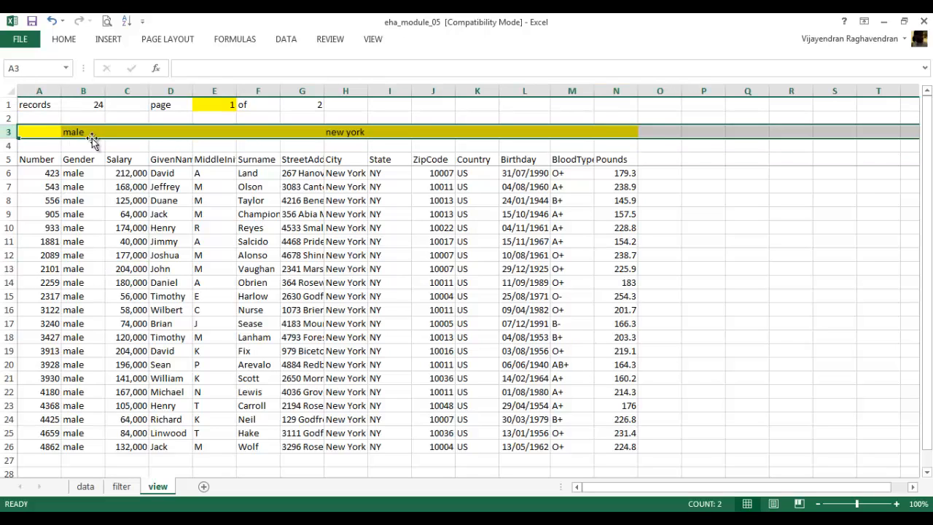
Clear the male criterion to widen the view to 39 New York records, then refill it to return to 24.
click(82, 130)
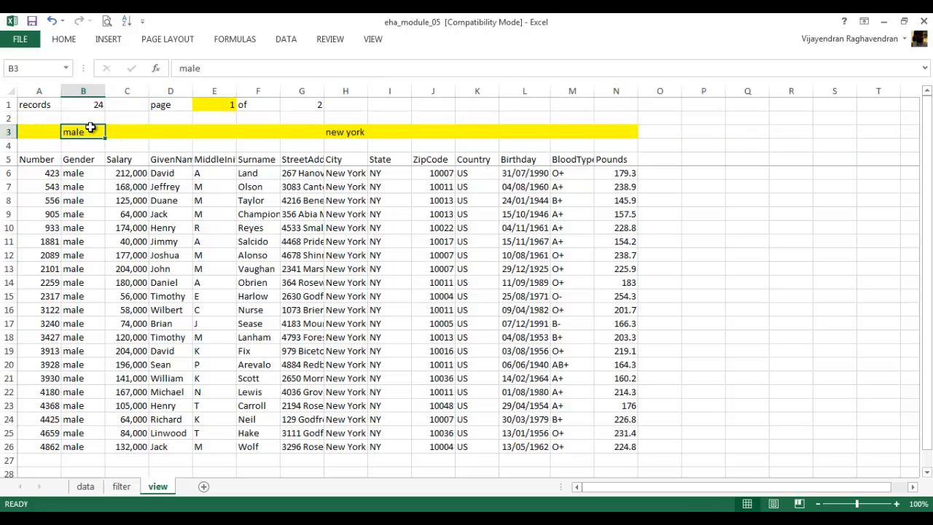
key(Delete)
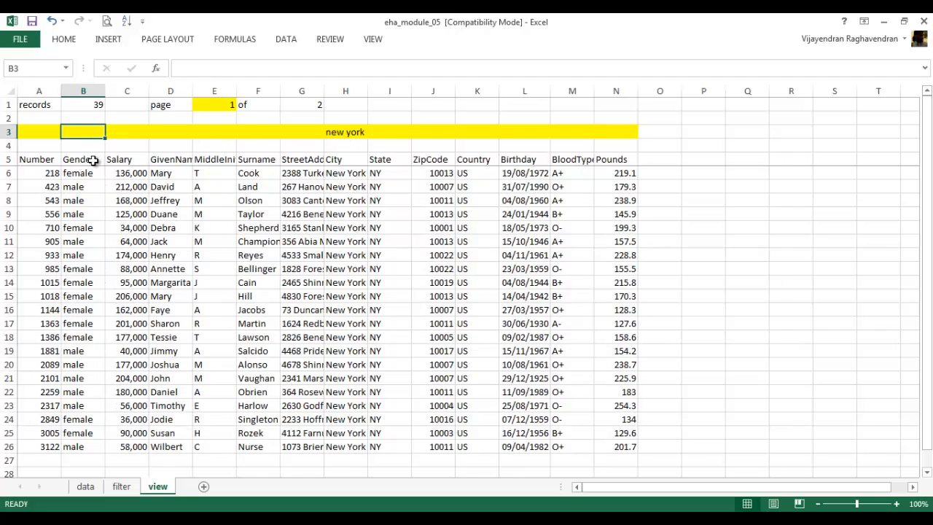
click(344, 131)
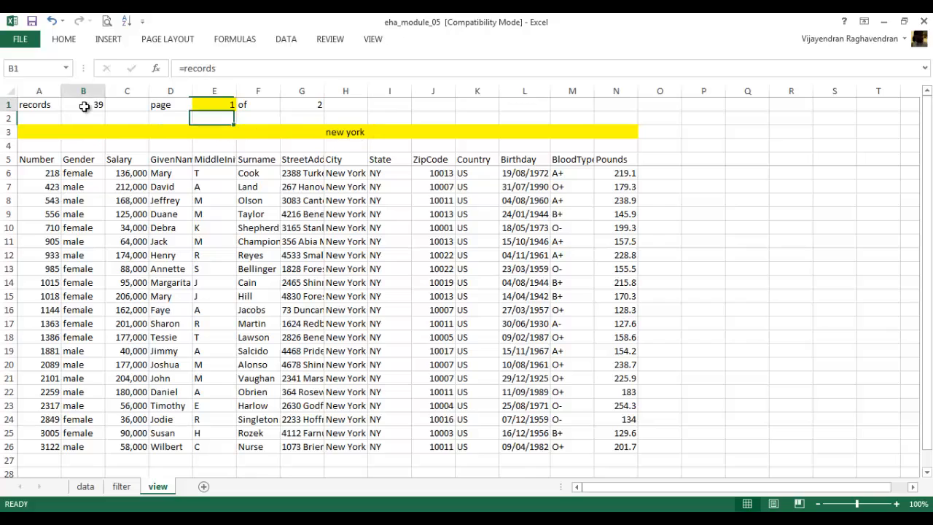
click(83, 105)
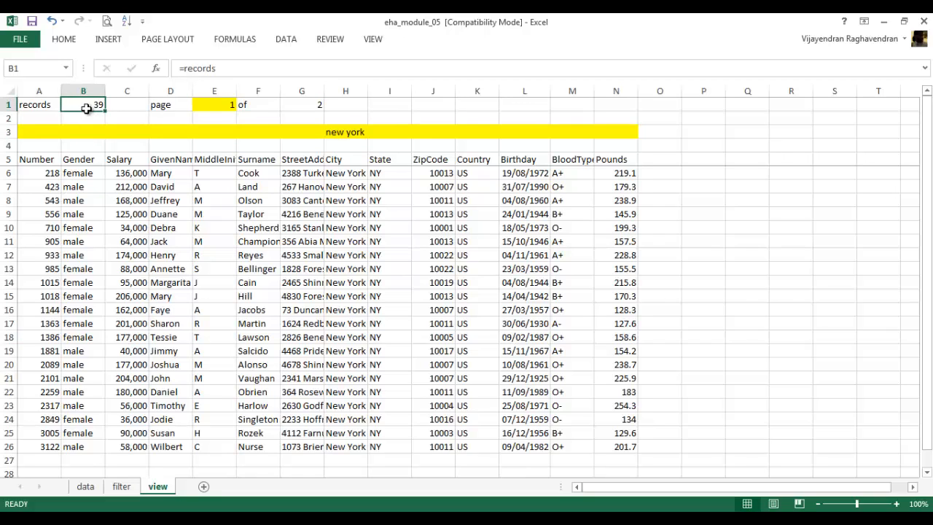
click(83, 144)
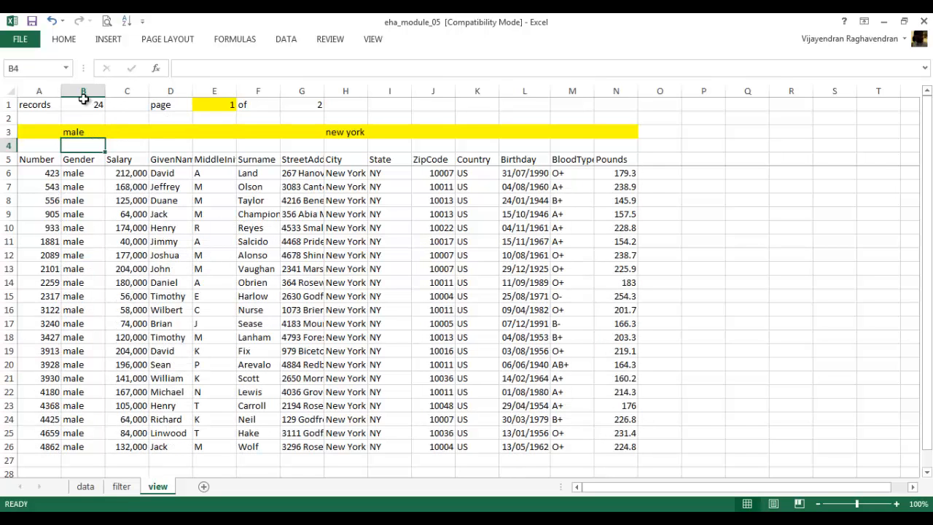
click(218, 104)
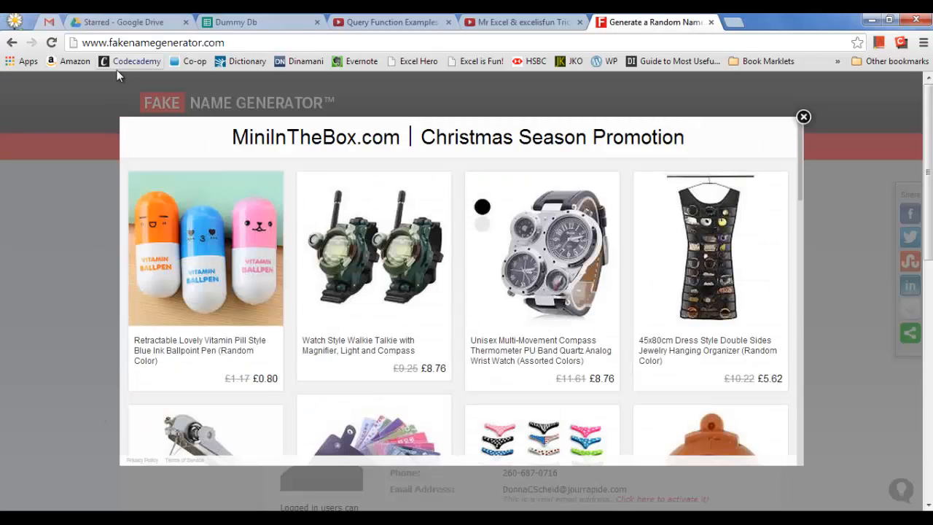
Switch from Fake Name Generator to the Filters in Google Docs spreadsheet of people data.
click(128, 22)
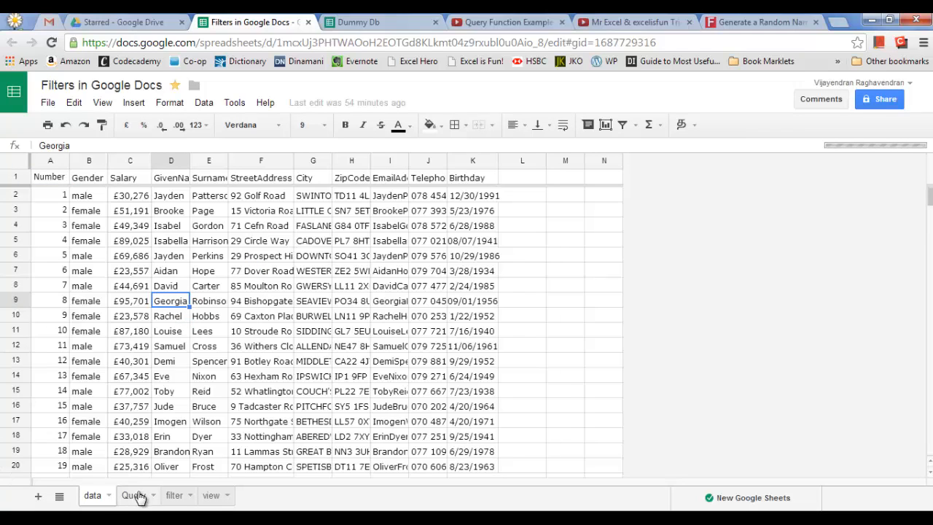
Browse the Filters workbook's Query, data and filter sheets.
click(134, 496)
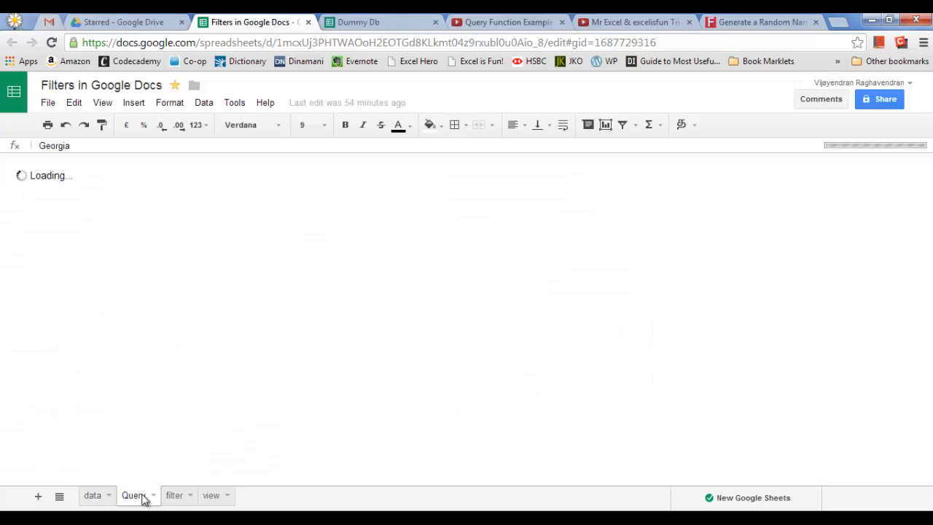
click(135, 496)
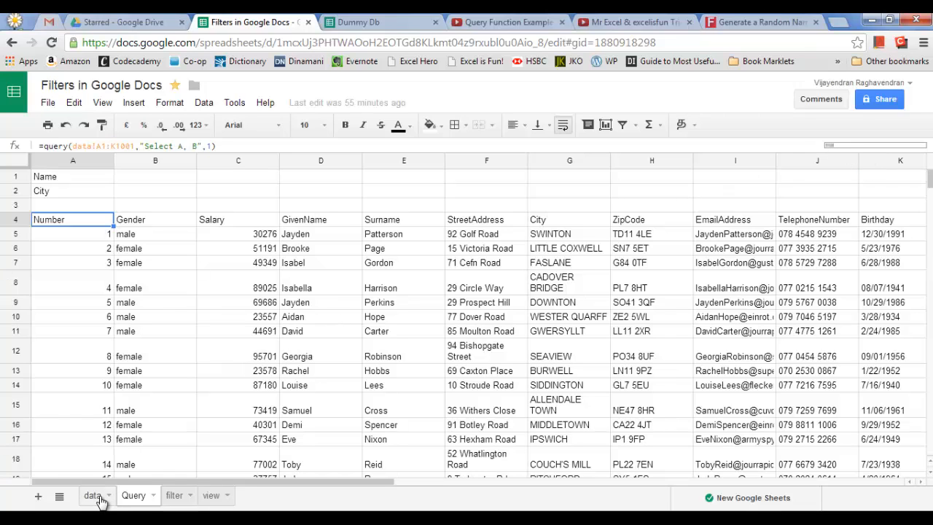
click(134, 496)
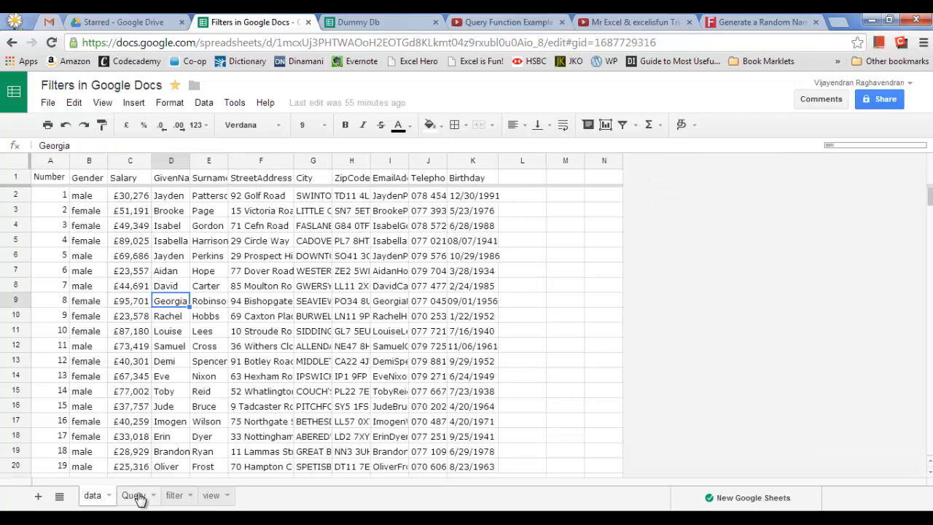
click(134, 496)
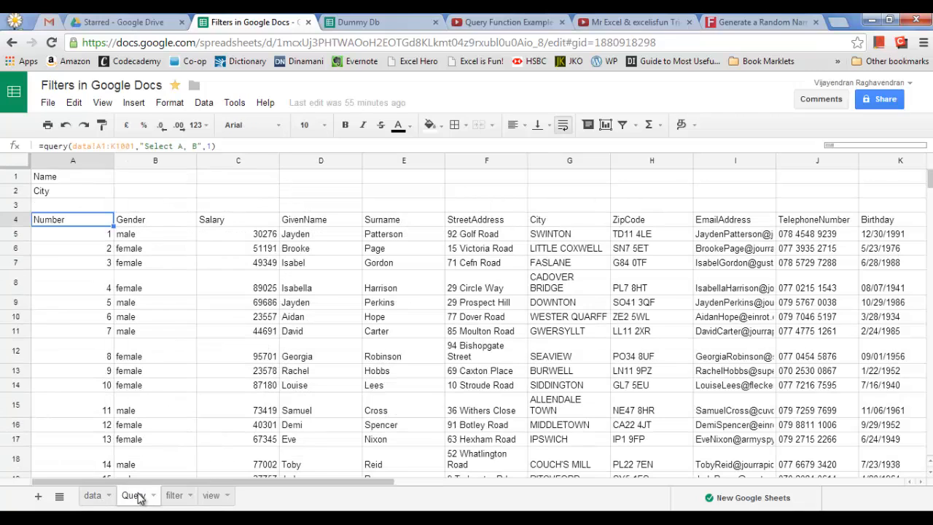
click(172, 496)
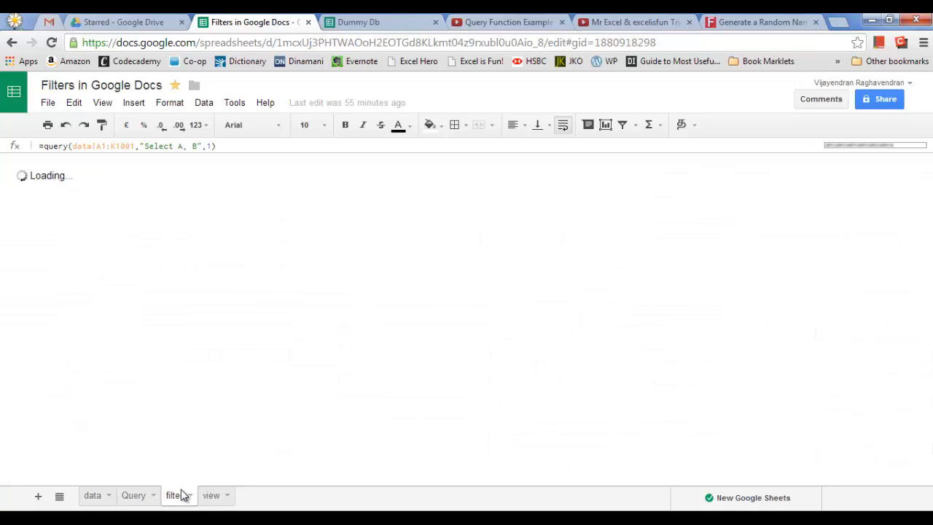
click(173, 496)
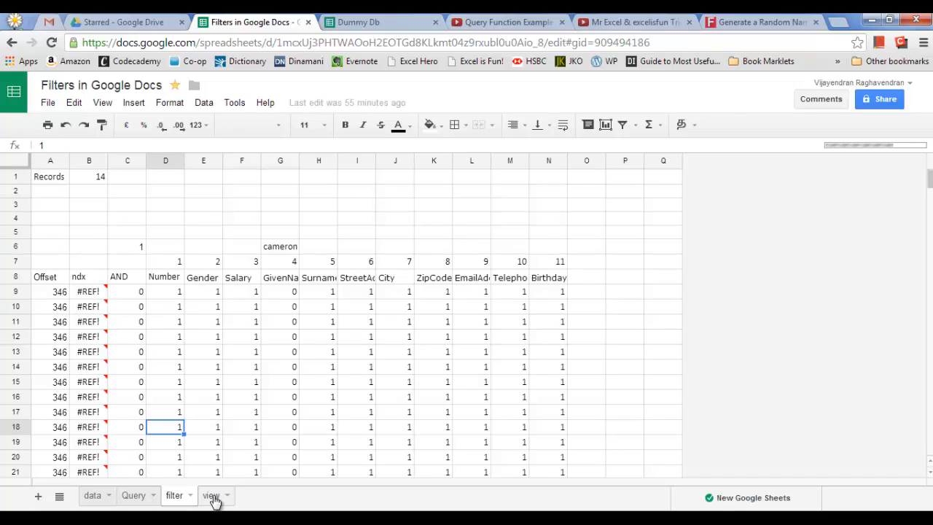
On the view sheet, change the given-name criterion in D3 from Cam to Cameron, giving 14 records.
click(210, 496)
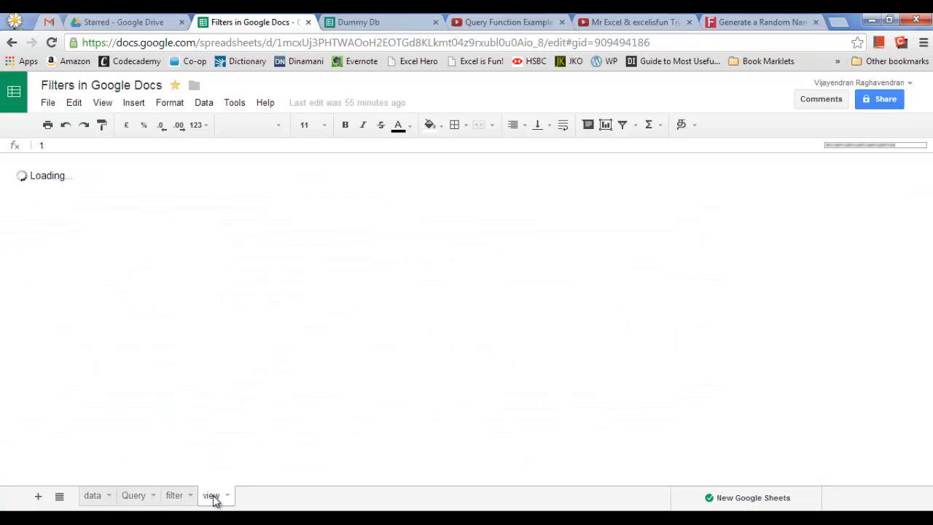
click(210, 496)
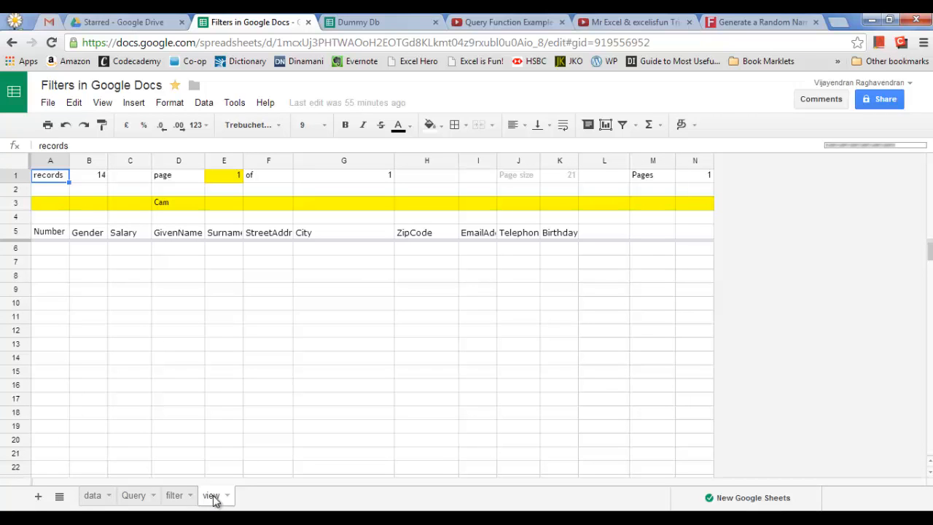
click(178, 201)
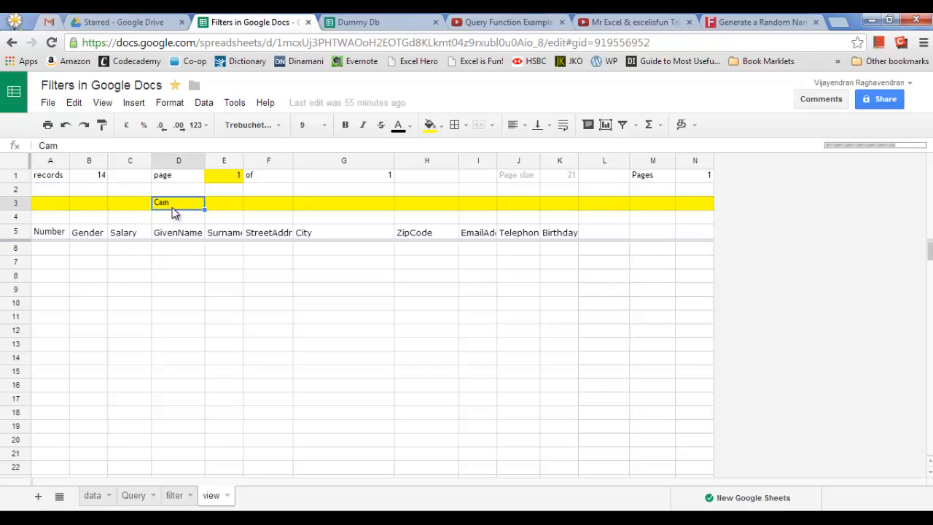
key(Backspace)
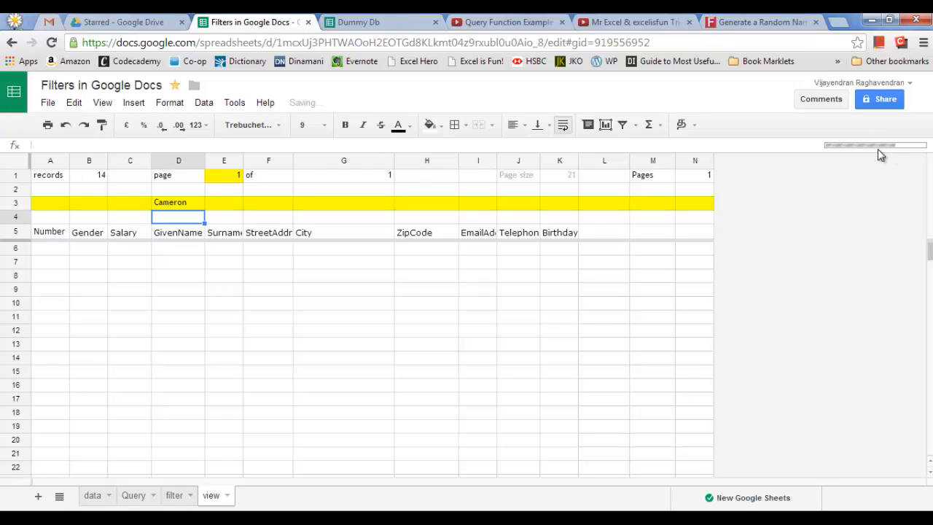
mouse_move(571, 250)
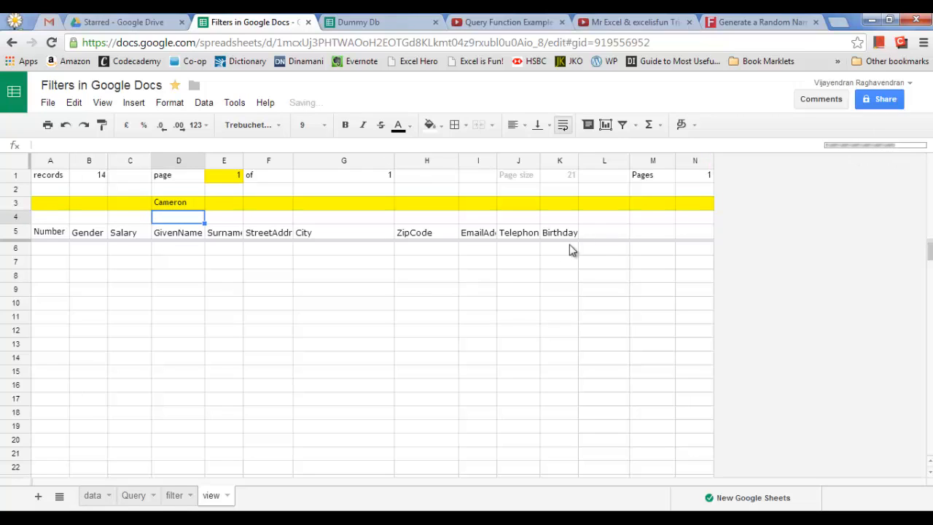
mouse_move(516, 292)
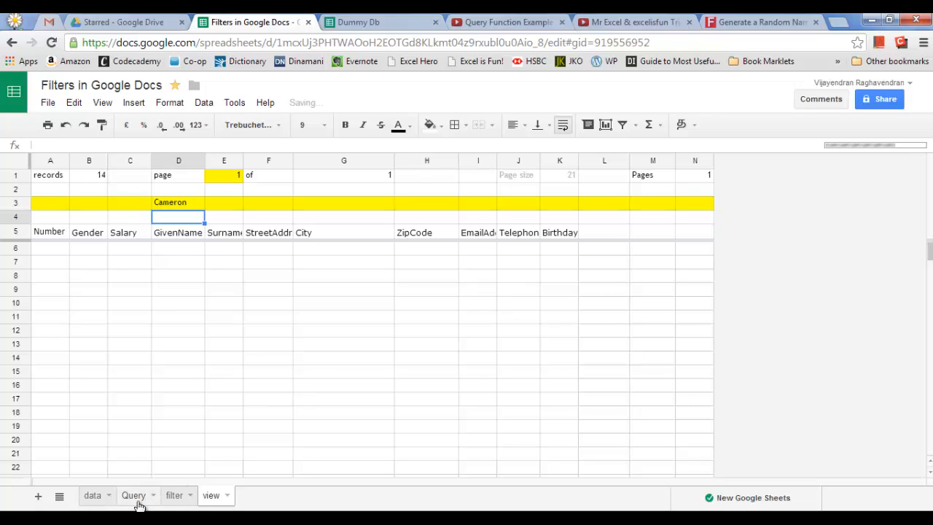
Check a salary cell on the Query sheet, then switch to the Dummy Db spreadsheet.
click(133, 495)
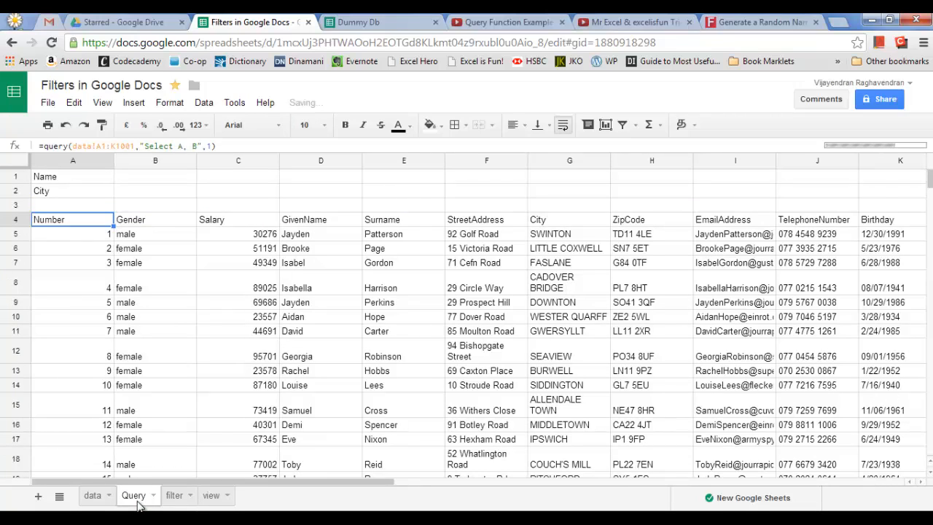
click(237, 438)
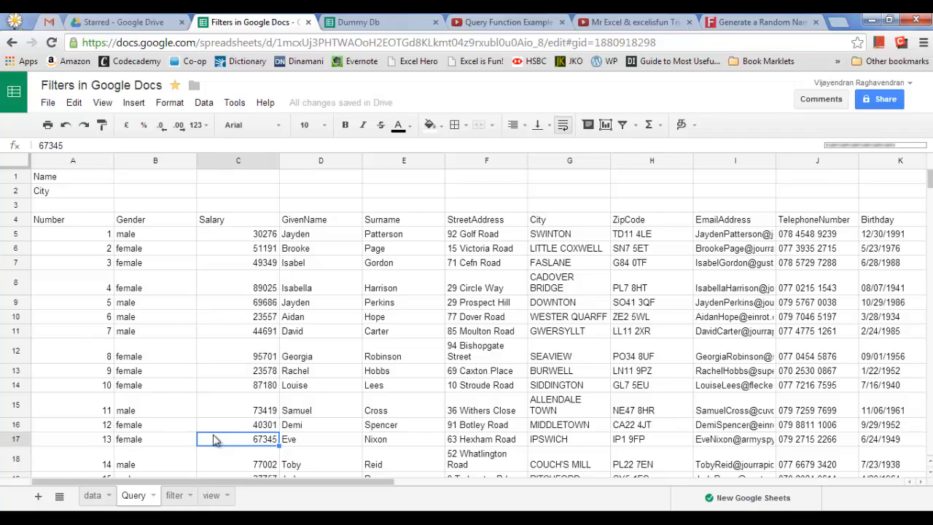
mouse_move(338, 125)
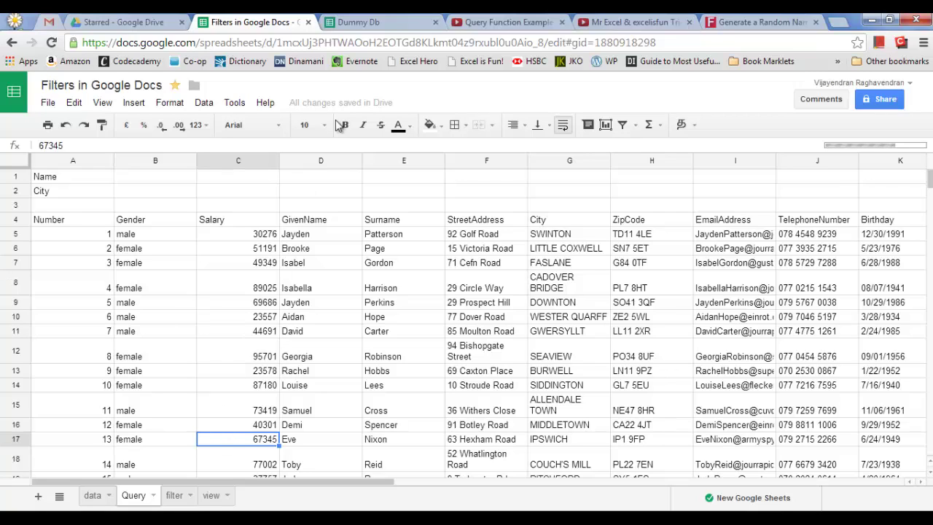
click(357, 22)
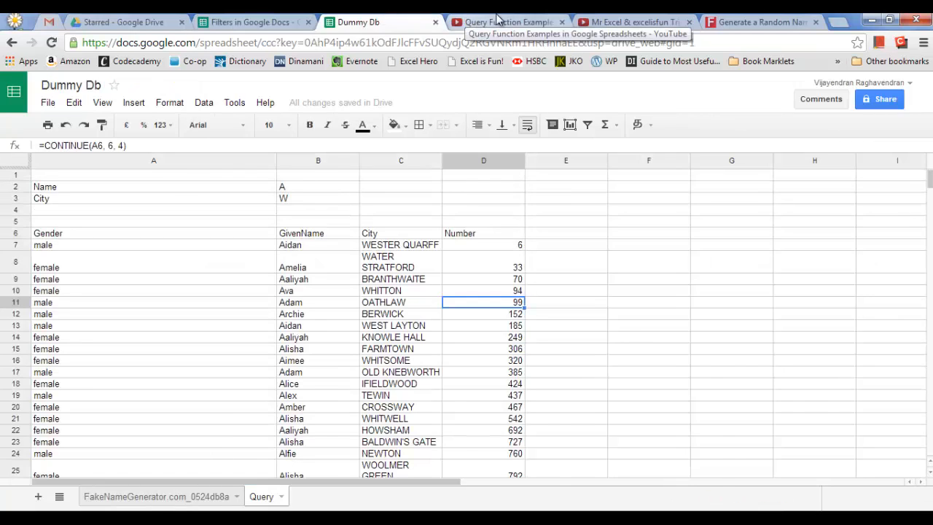
Visit the Query Function Examples YouTube video, then return to Dummy Db's raw data sheet.
click(507, 22)
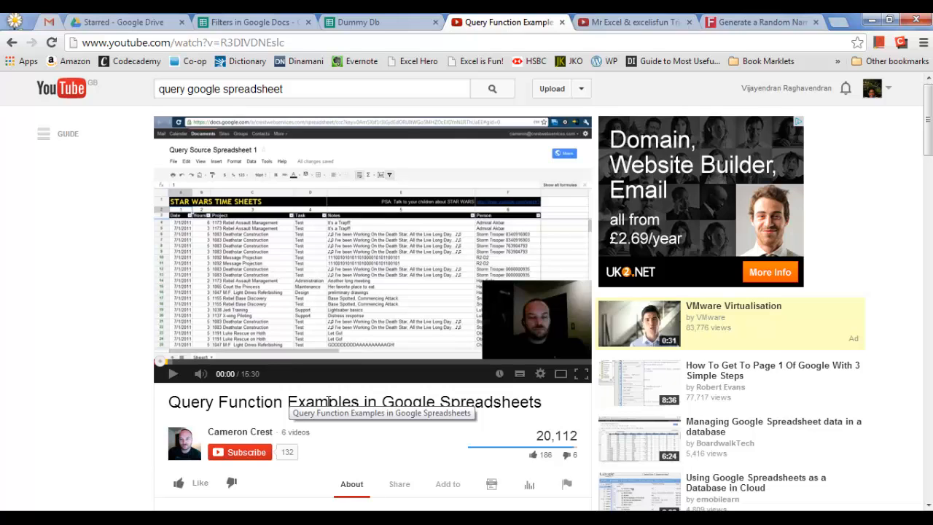
mouse_move(463, 365)
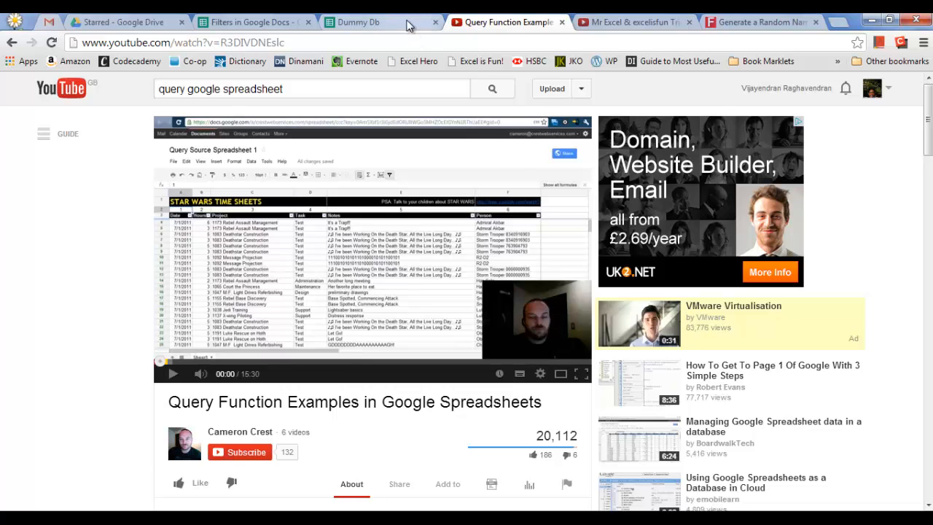
click(352, 22)
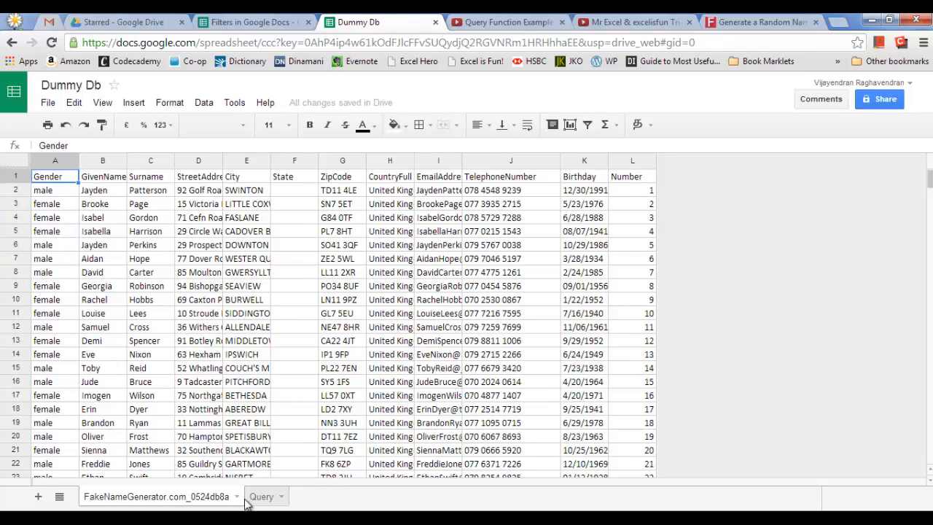
On Dummy Db's Query sheet, highlight the query() part of the formula filtering names and cities by B2 and B3.
click(261, 496)
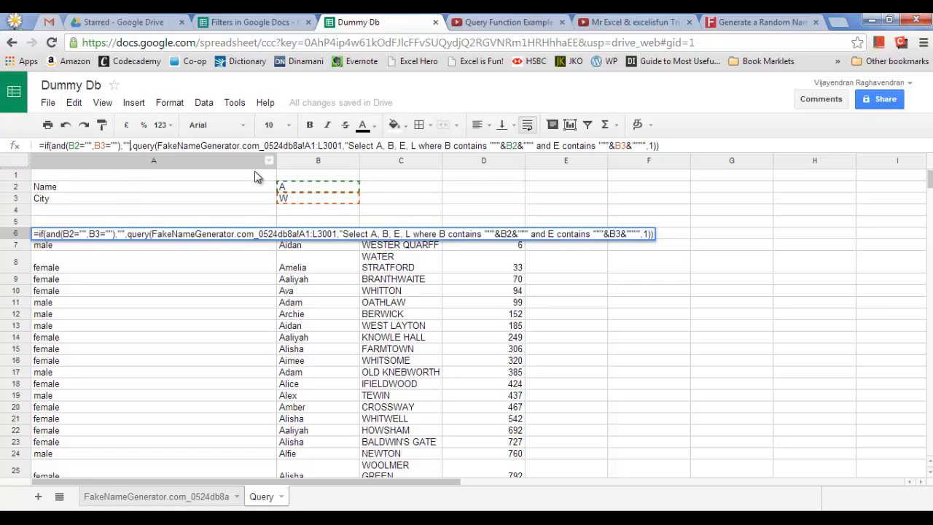
mouse_move(290, 210)
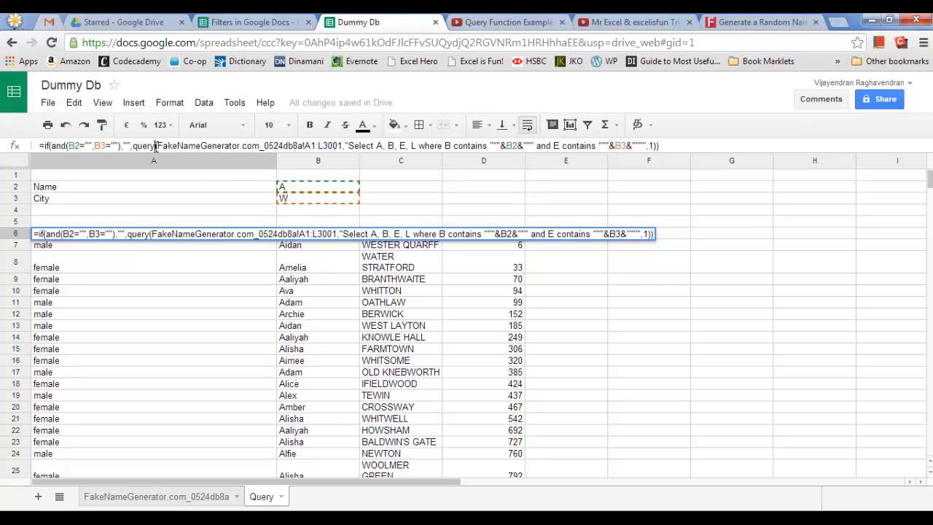
drag(157, 146, 343, 146)
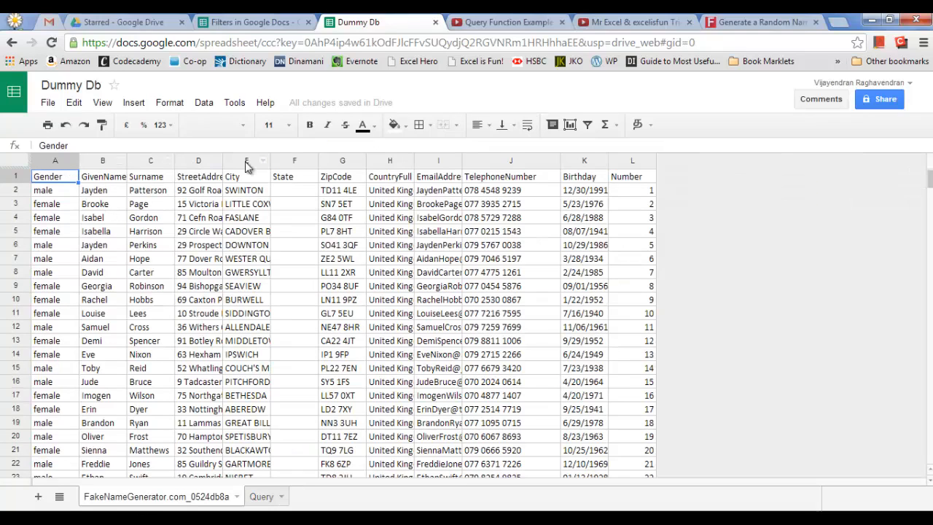
mouse_move(154, 177)
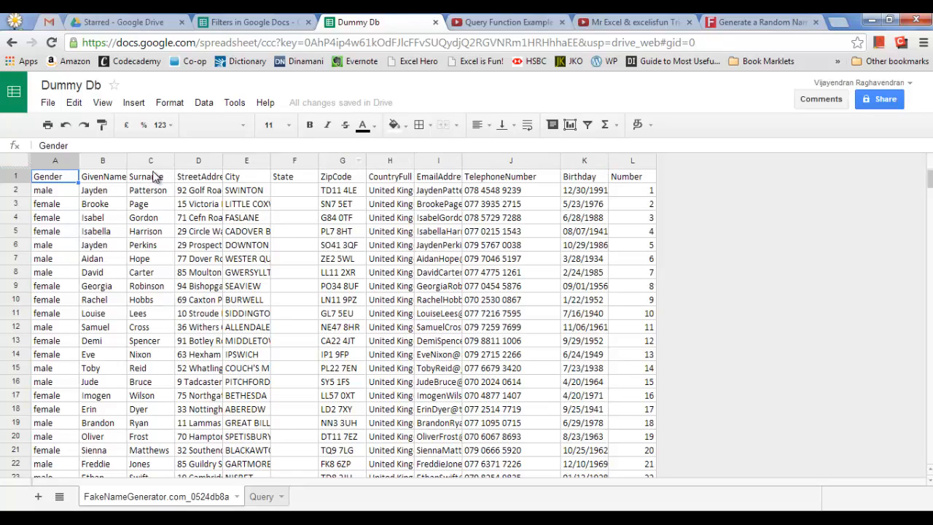
mouse_move(141, 190)
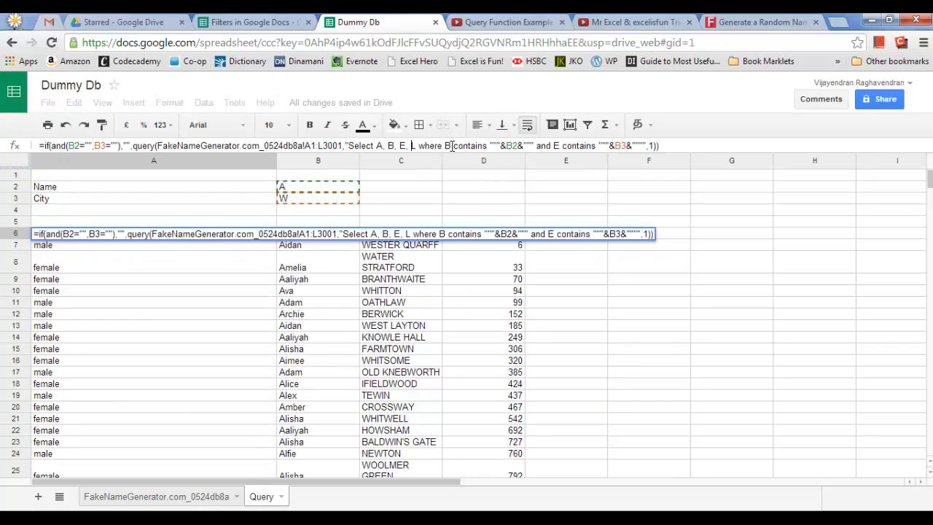
mouse_move(435, 150)
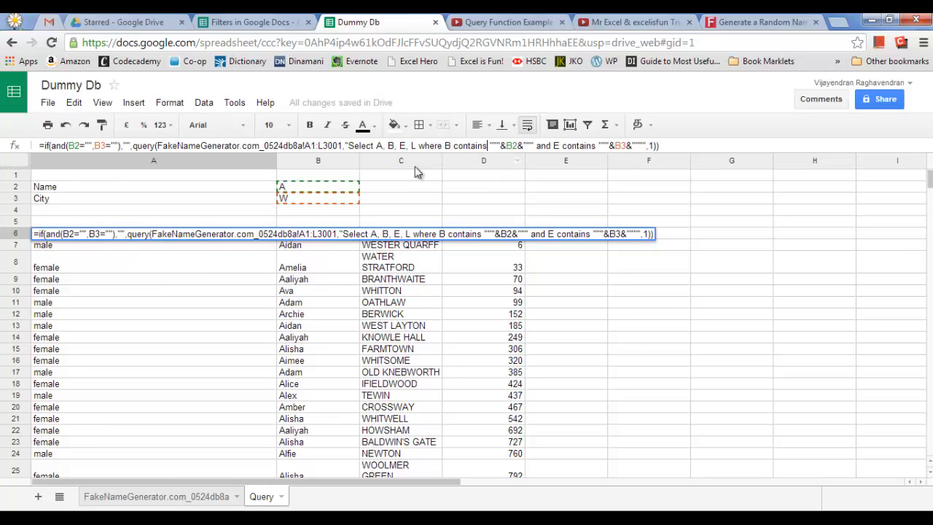
mouse_move(371, 217)
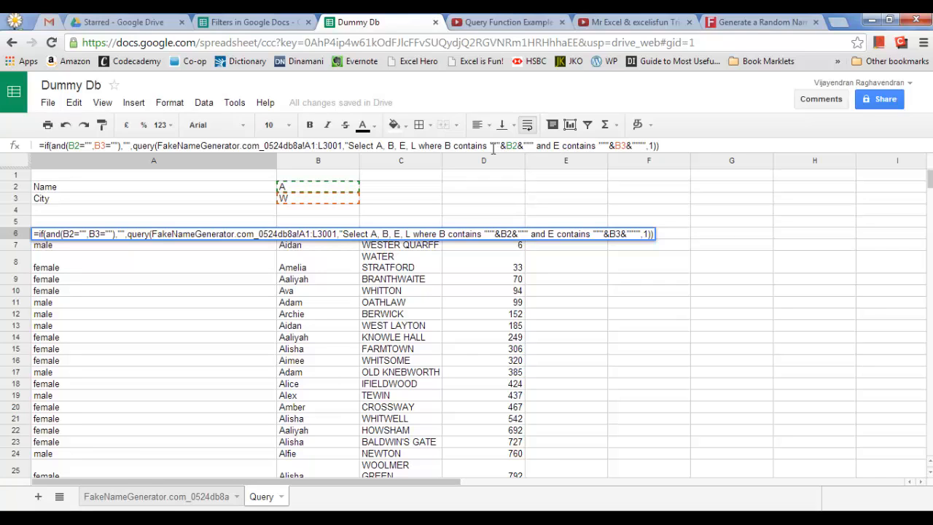
mouse_move(329, 187)
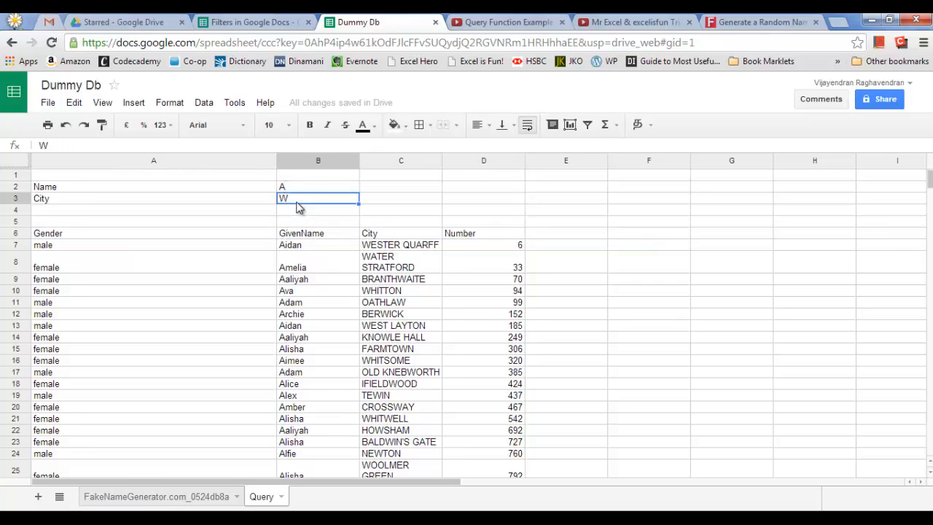
mouse_move(312, 192)
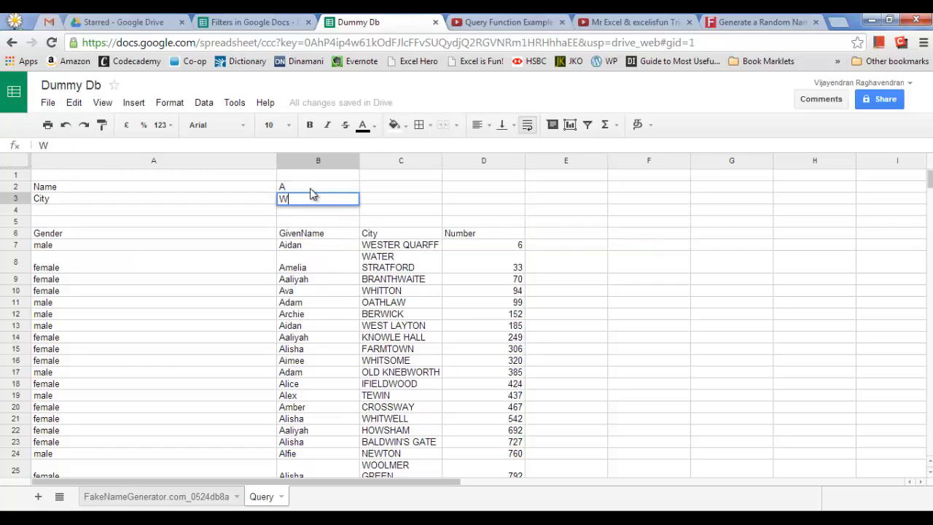
Change the Name keyword in B2 to lowercase 'a' and check the filtered names such as Jayden and David.
click(318, 187)
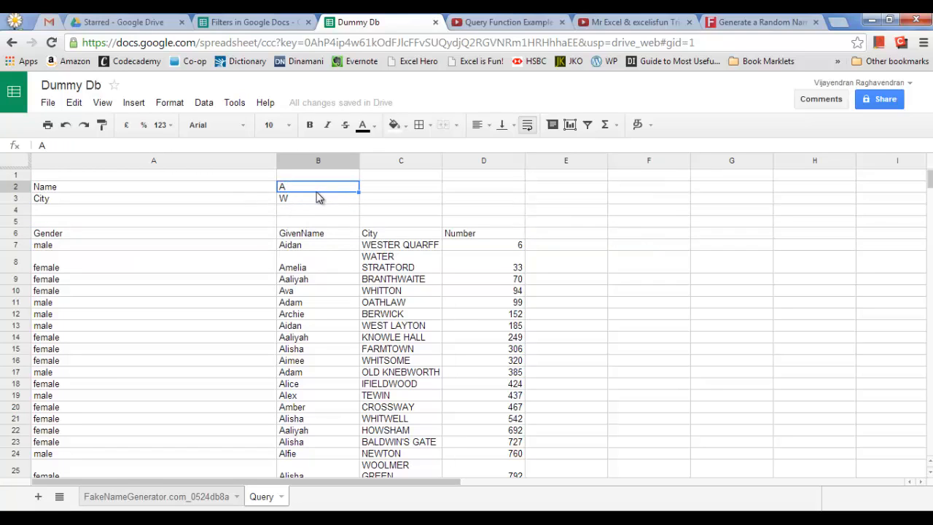
mouse_move(294, 195)
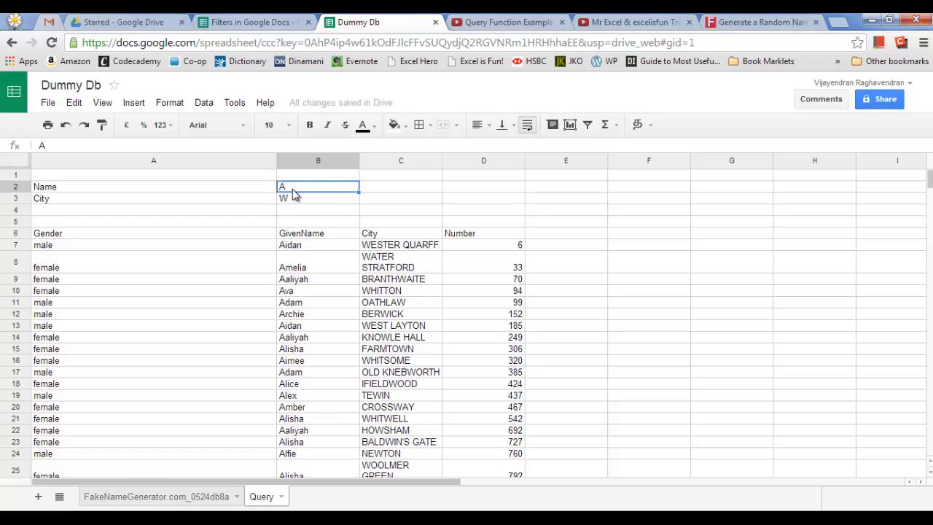
mouse_move(298, 195)
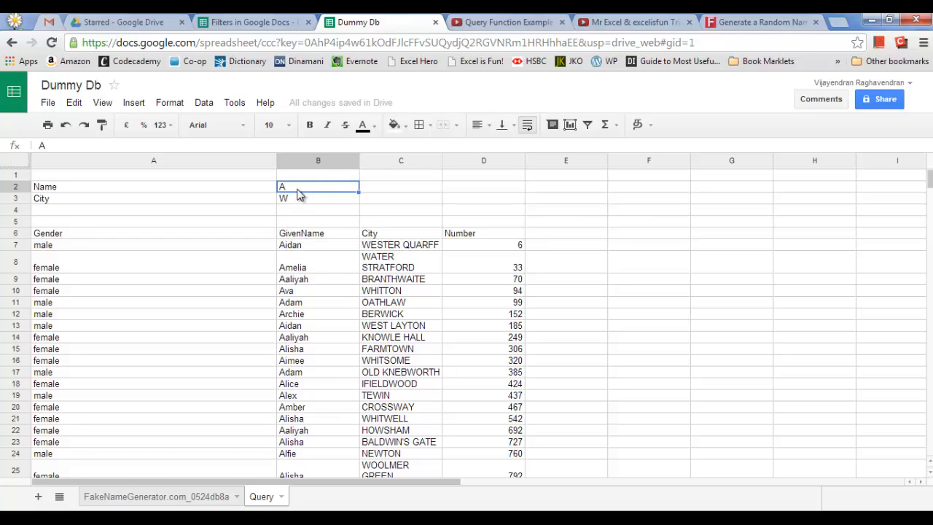
mouse_move(303, 341)
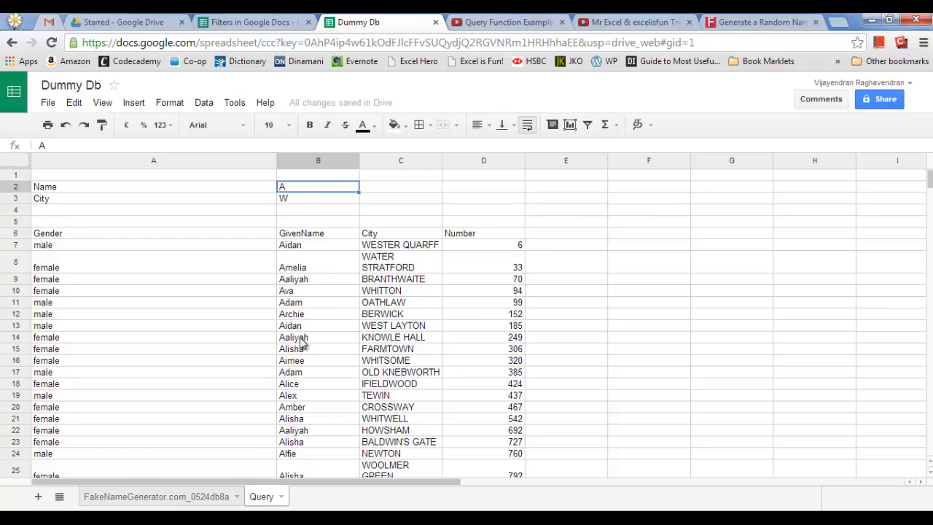
text(a)
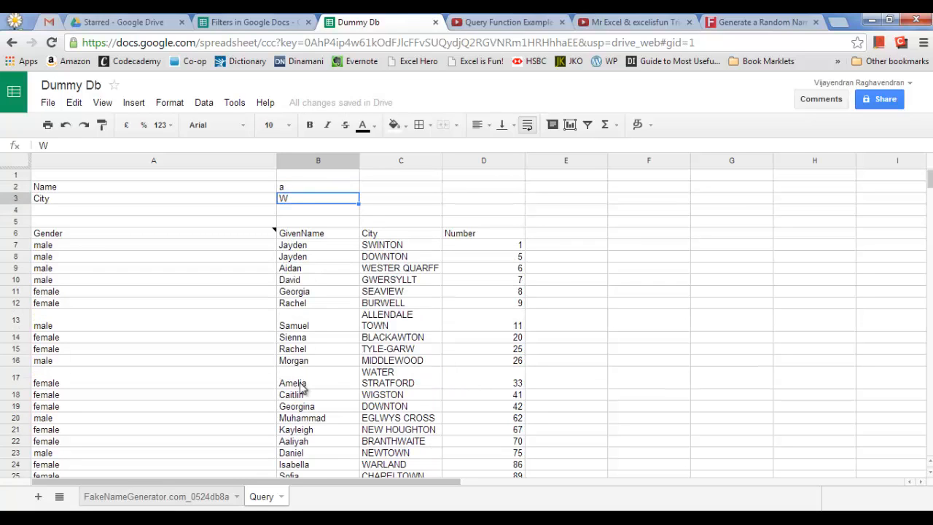
click(318, 325)
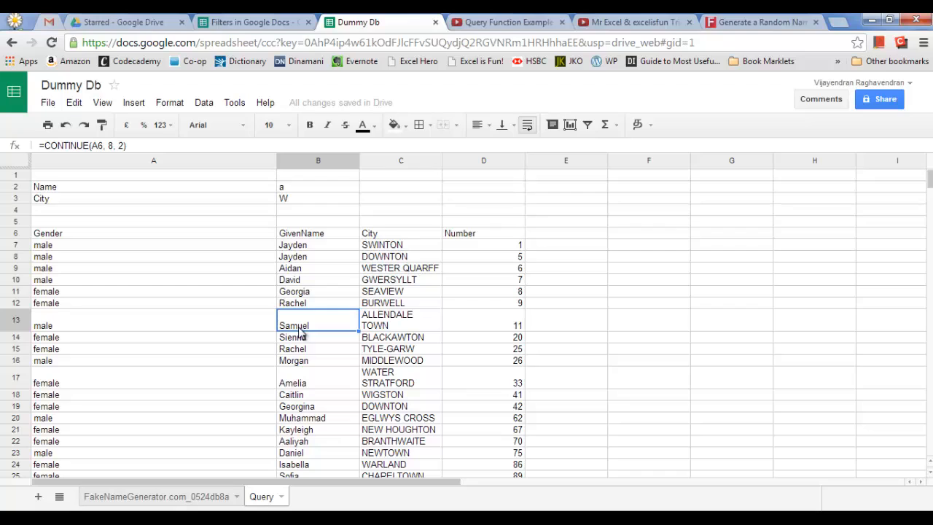
click(318, 186)
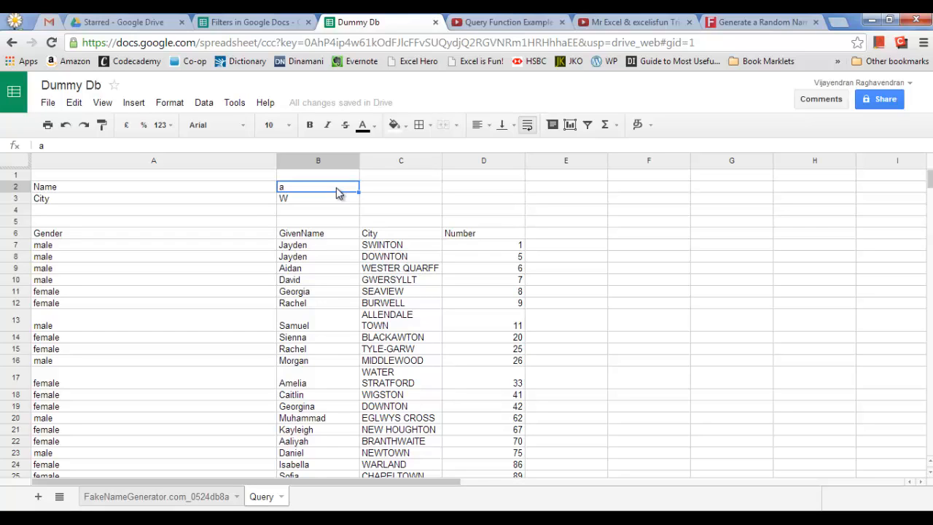
mouse_move(320, 197)
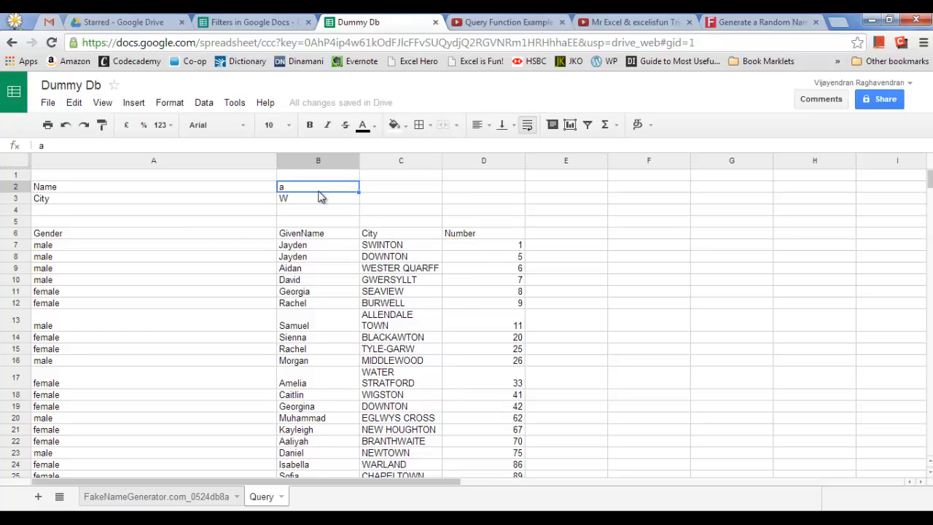
mouse_move(321, 201)
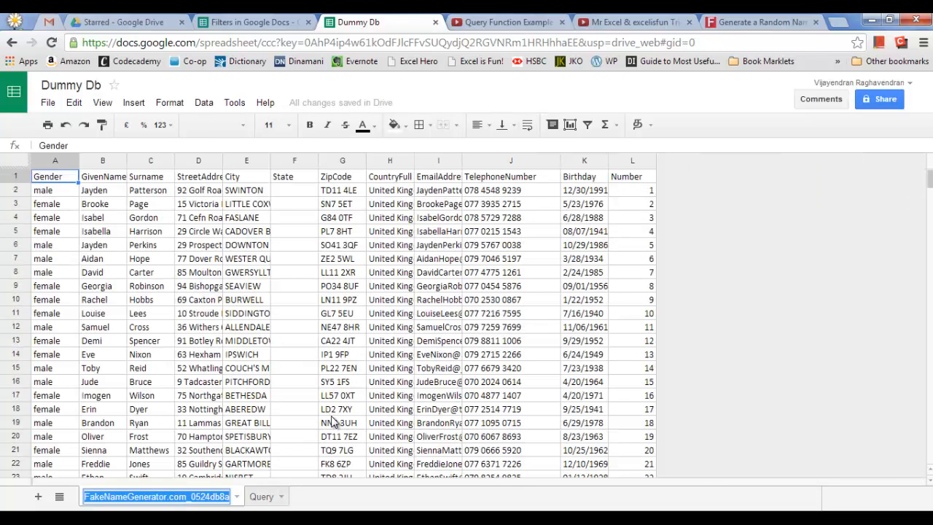
mouse_move(276, 406)
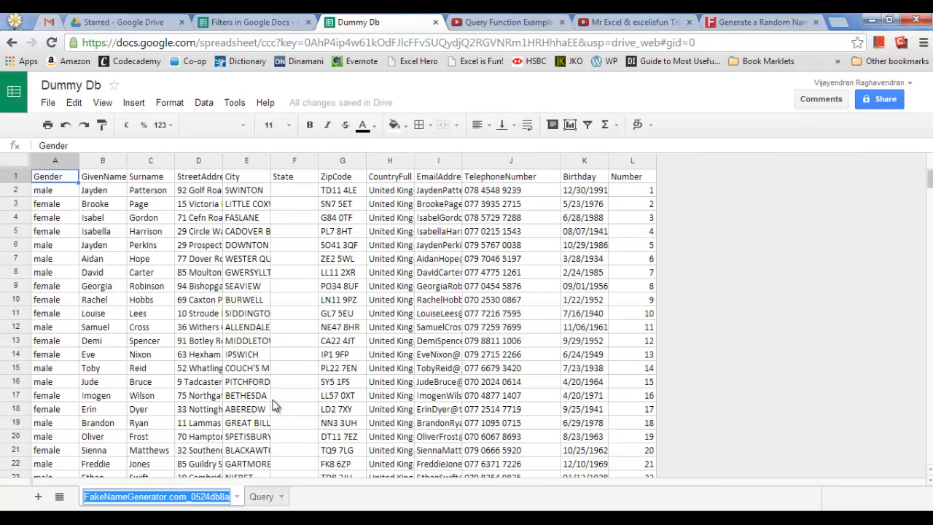
Set the Query sheet's name keyword to ay and city keyword to W after discarding a first 'A'.
click(259, 495)
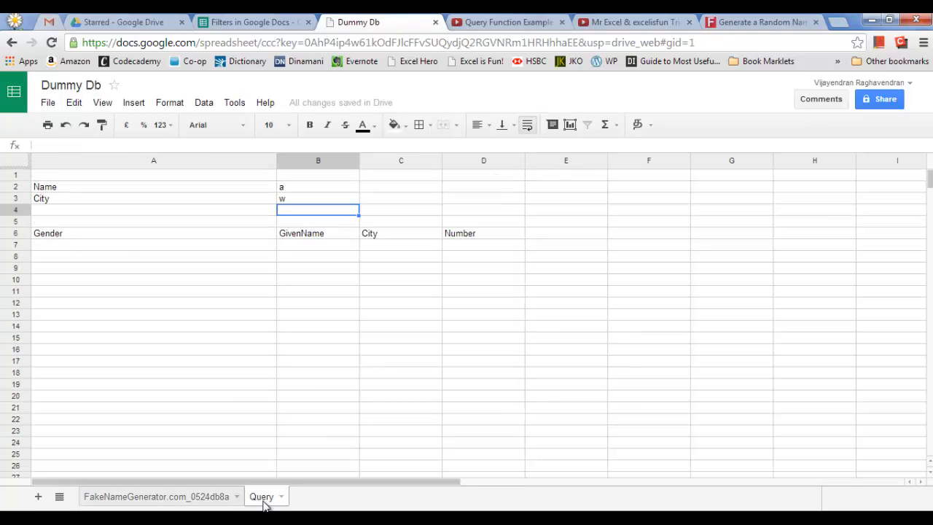
click(317, 187)
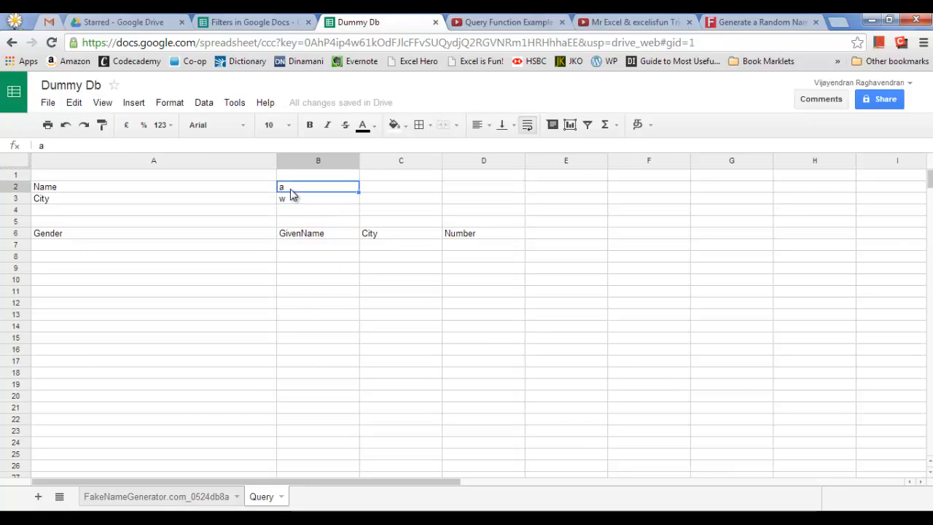
text(Ai)
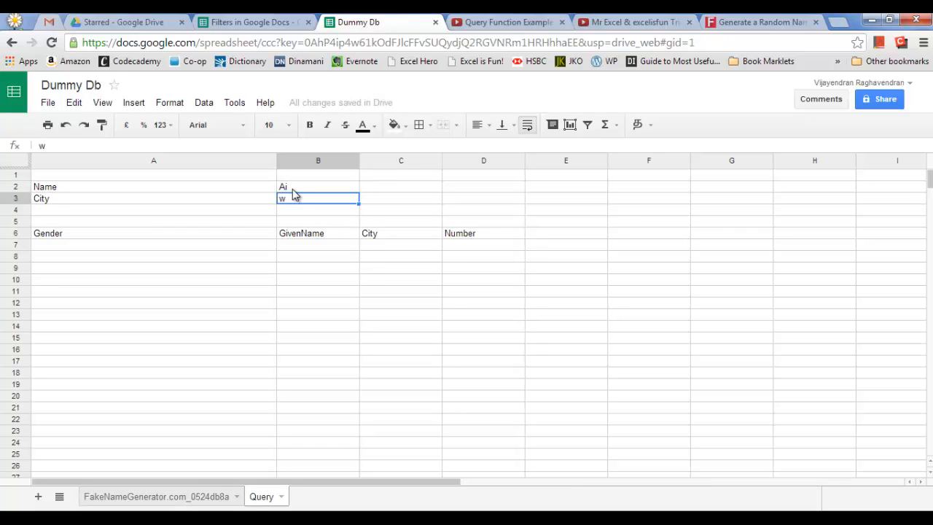
click(318, 187)
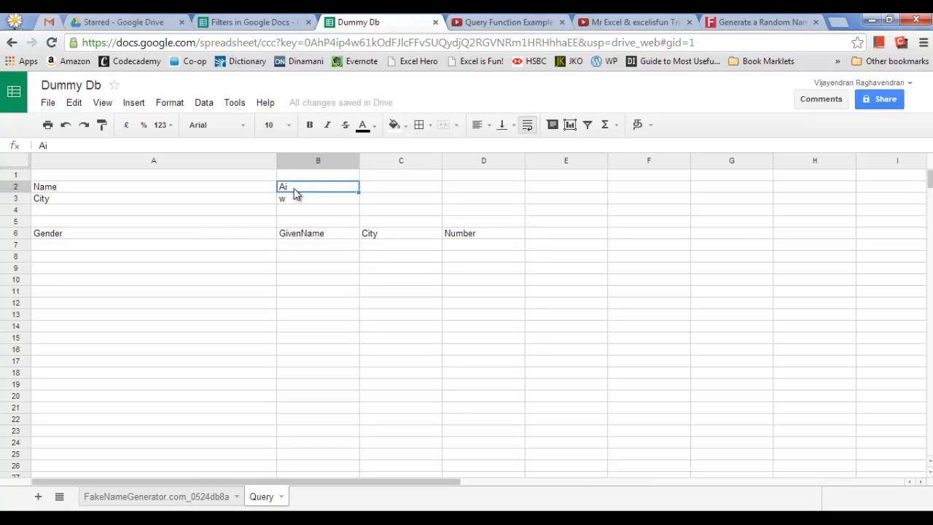
key(Delete)
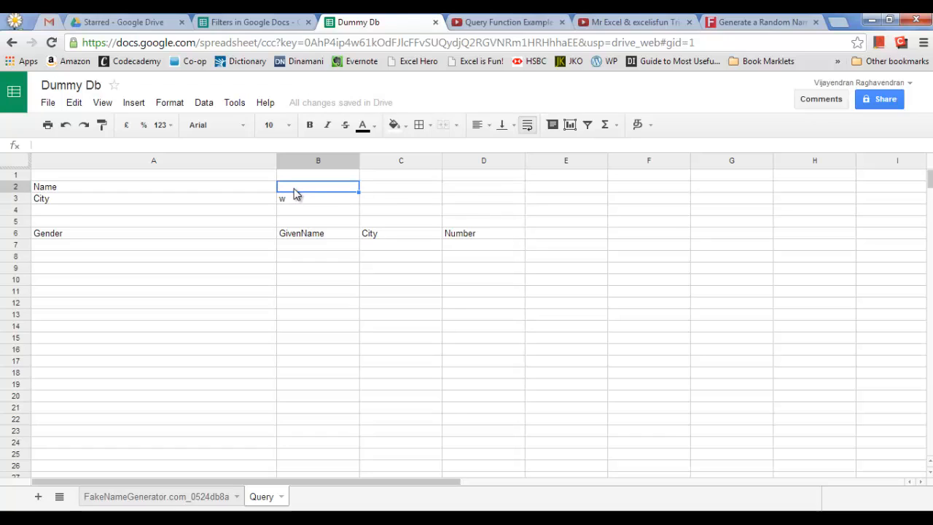
text(ay)
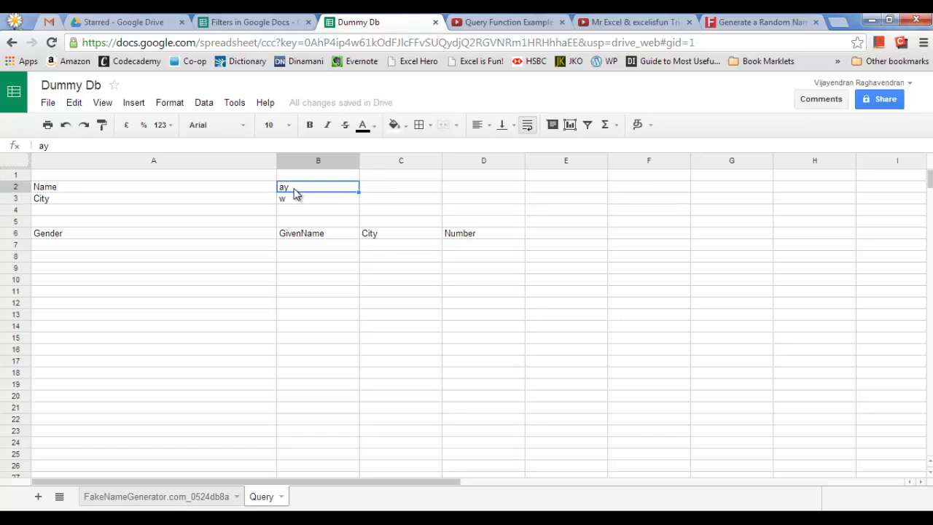
mouse_move(323, 203)
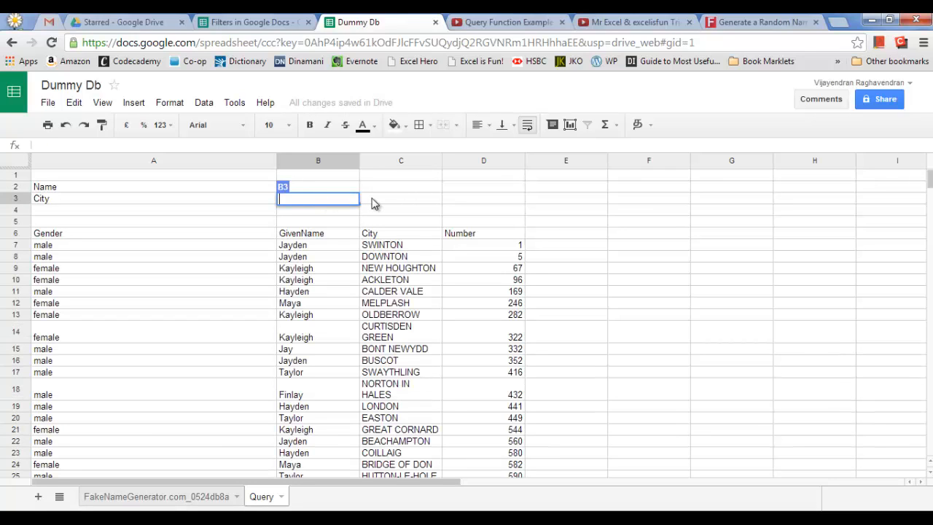
mouse_move(359, 274)
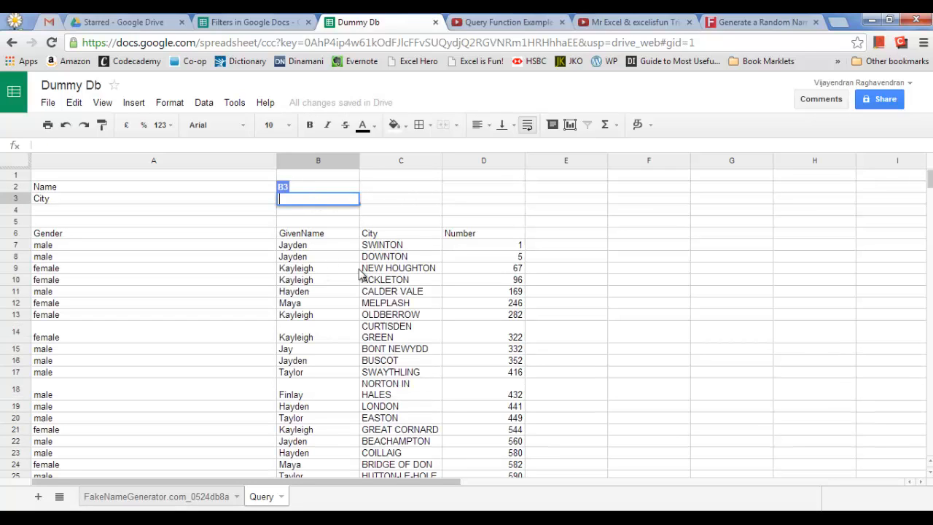
text(W)
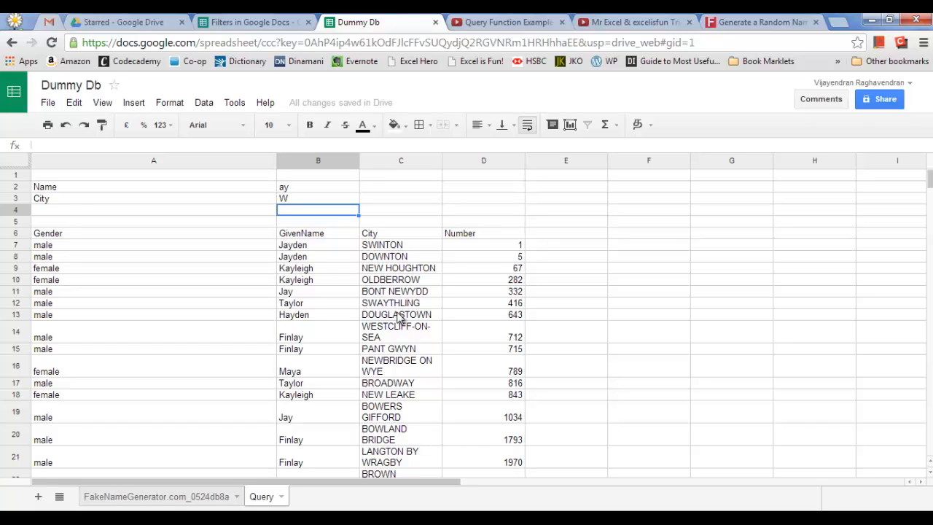
mouse_move(139, 497)
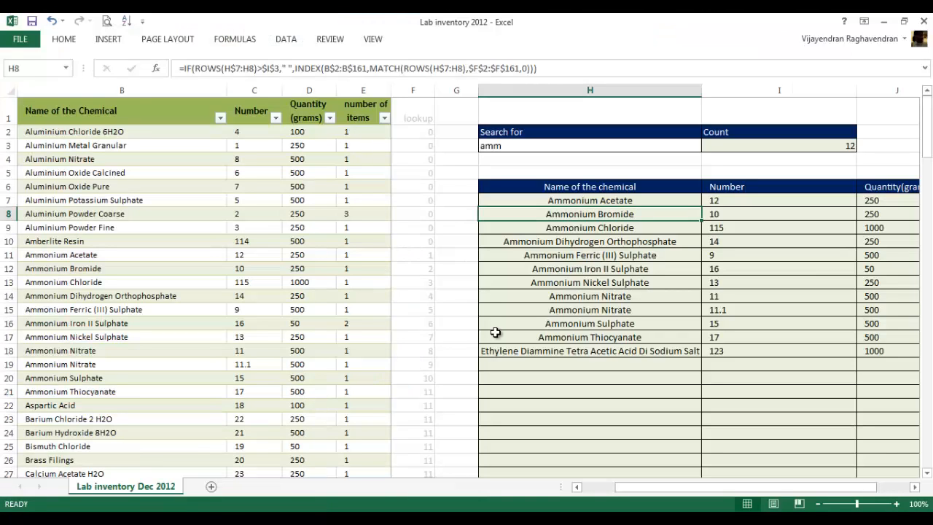
click(589, 336)
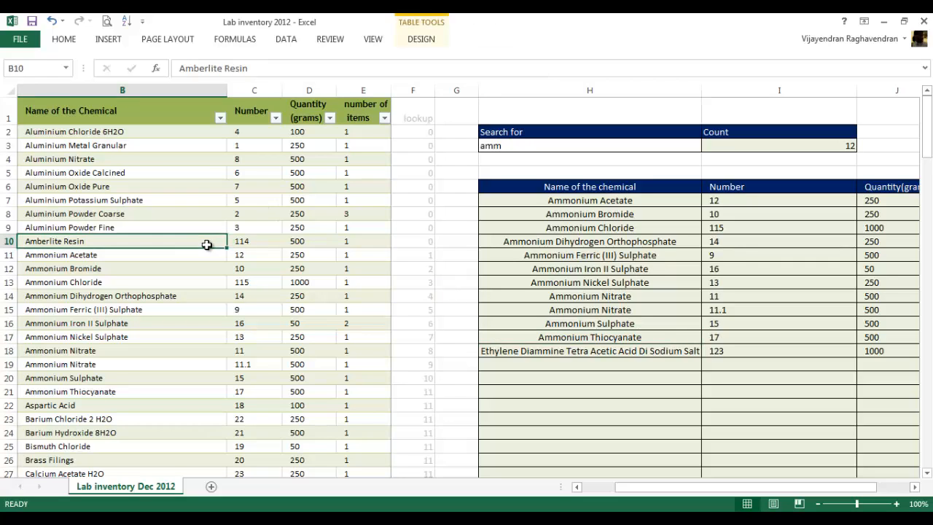
click(589, 199)
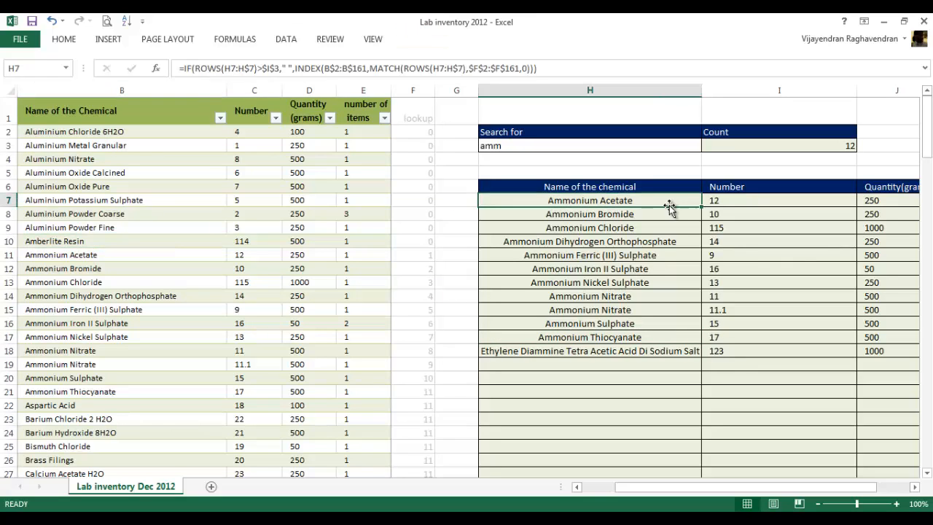
click(764, 228)
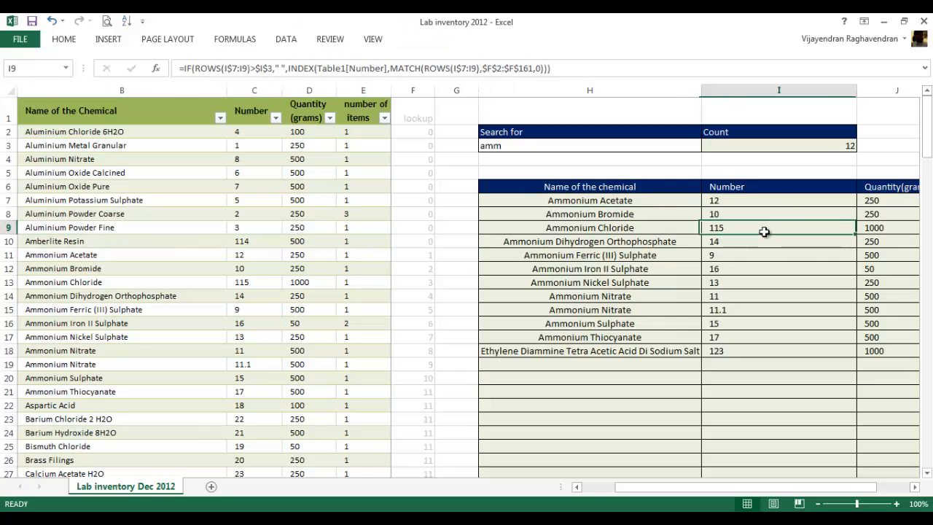
click(779, 146)
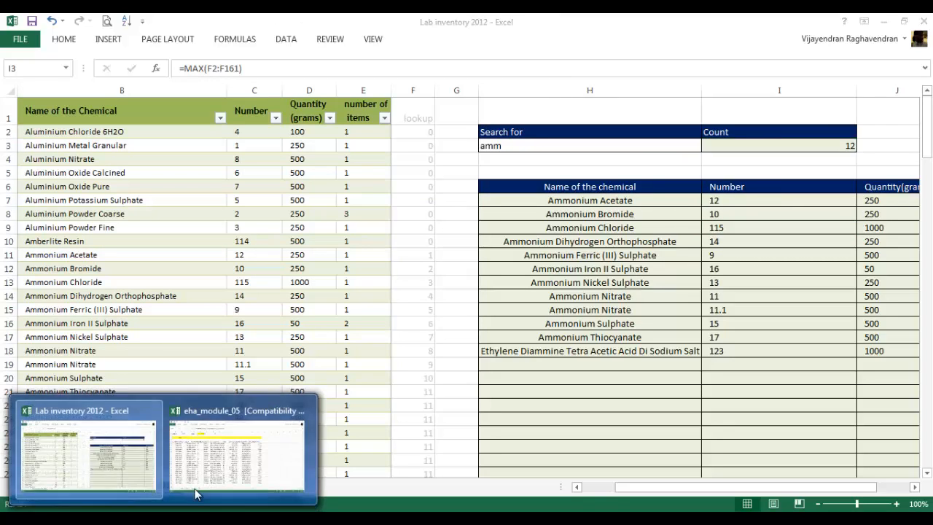
Switch to the eha_module_05 people workbook's view sheet and inspect a record on page 50.
click(236, 451)
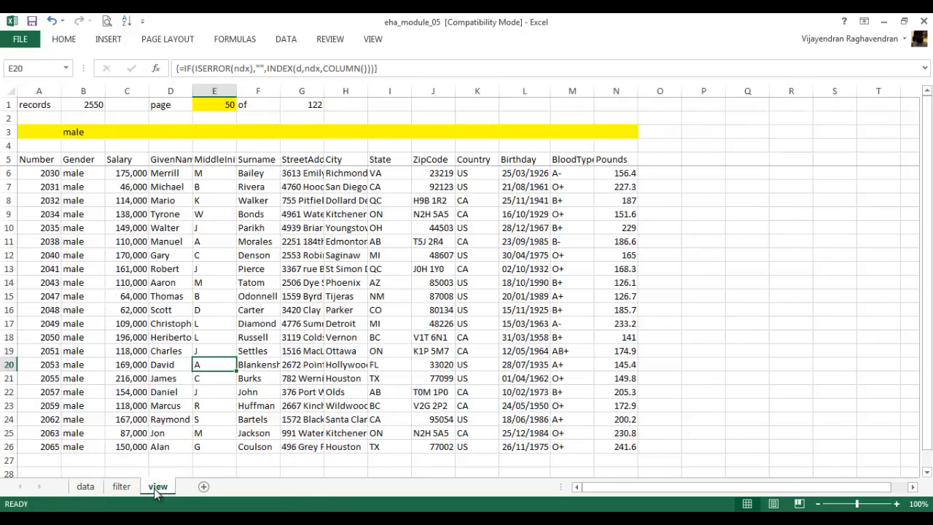
click(81, 309)
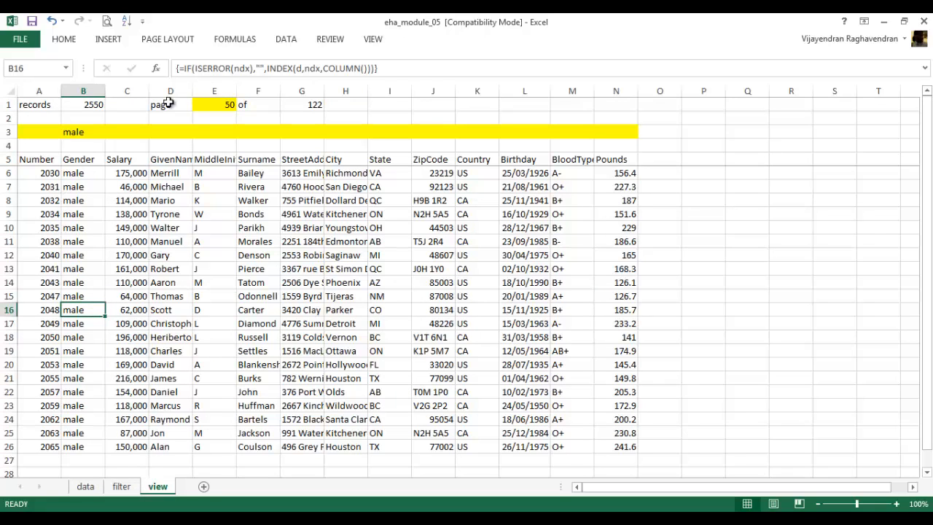
click(213, 105)
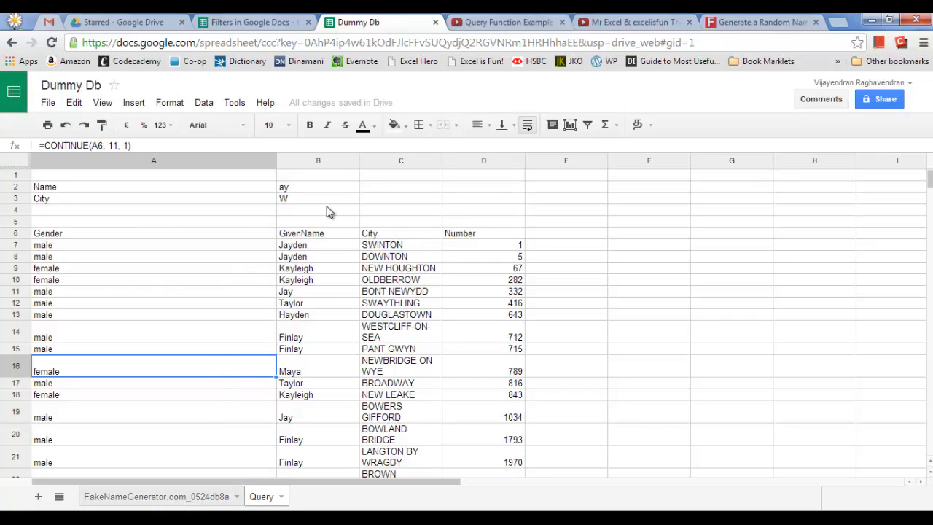
click(153, 198)
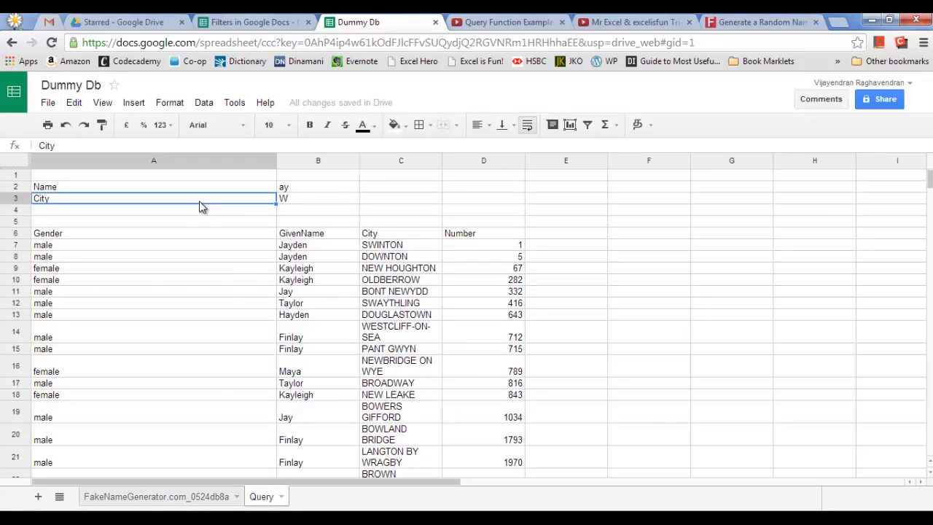
click(153, 210)
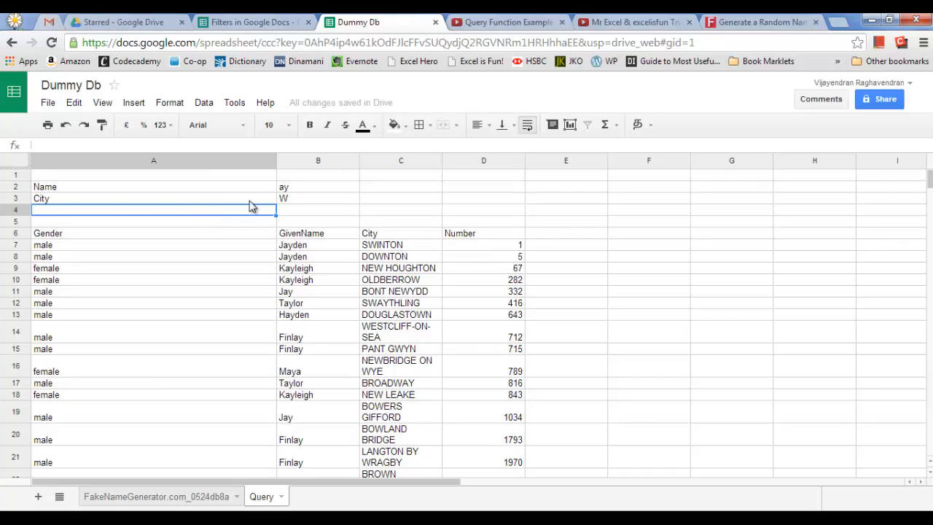
click(318, 210)
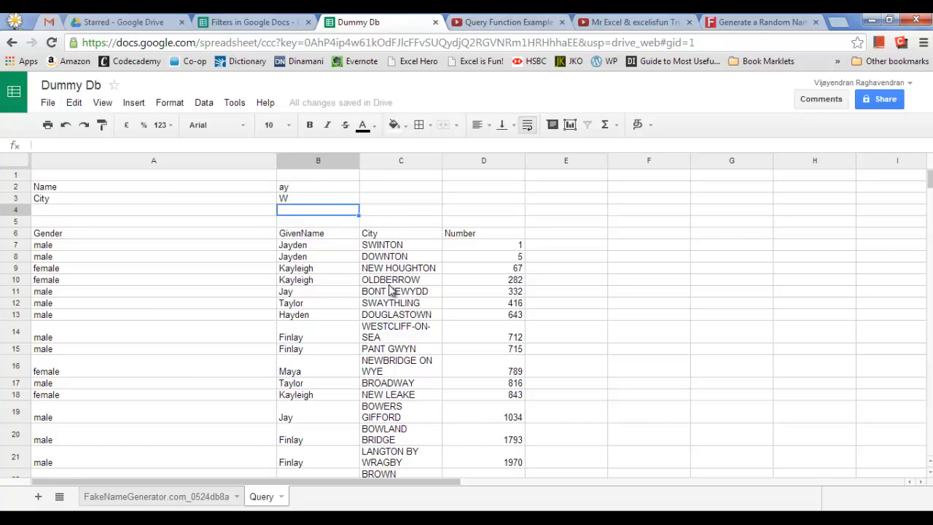
click(503, 22)
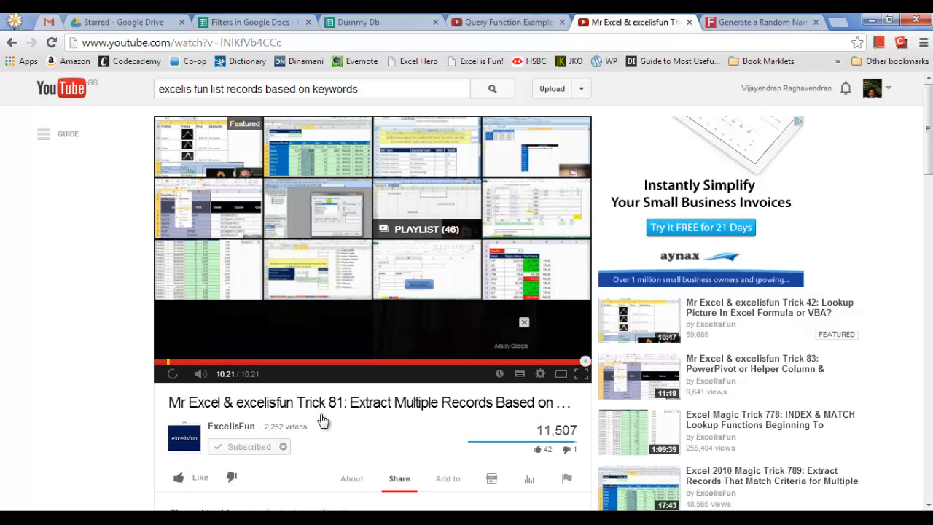
mouse_move(329, 414)
text(exc)
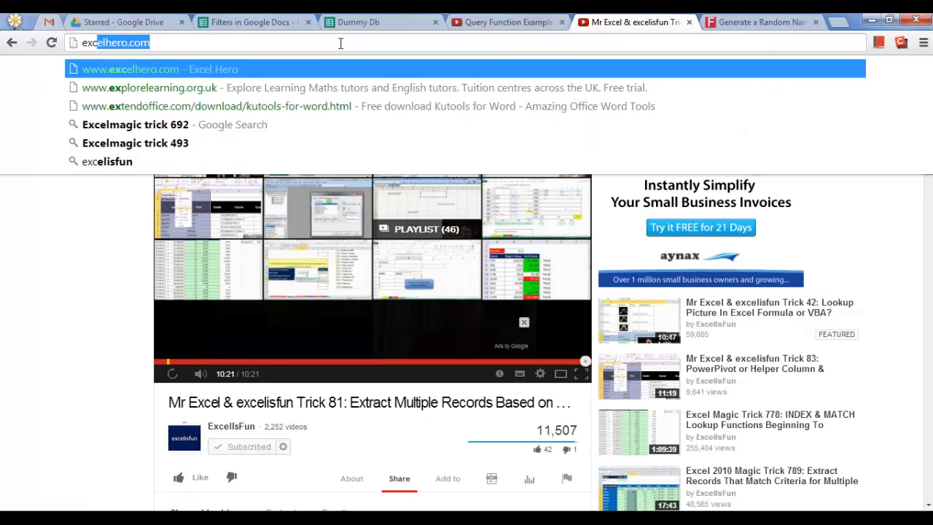
Load excelhero.com from the address bar suggestion.
click(147, 70)
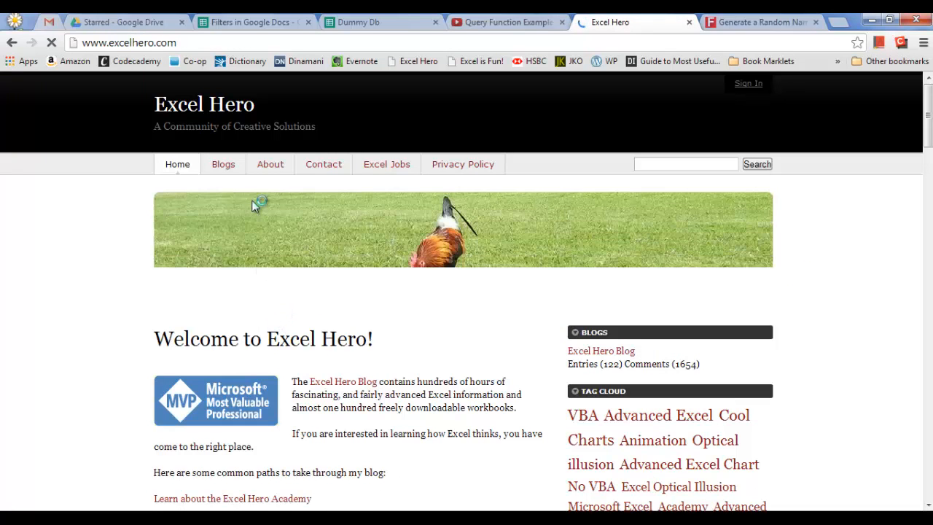
mouse_move(223, 168)
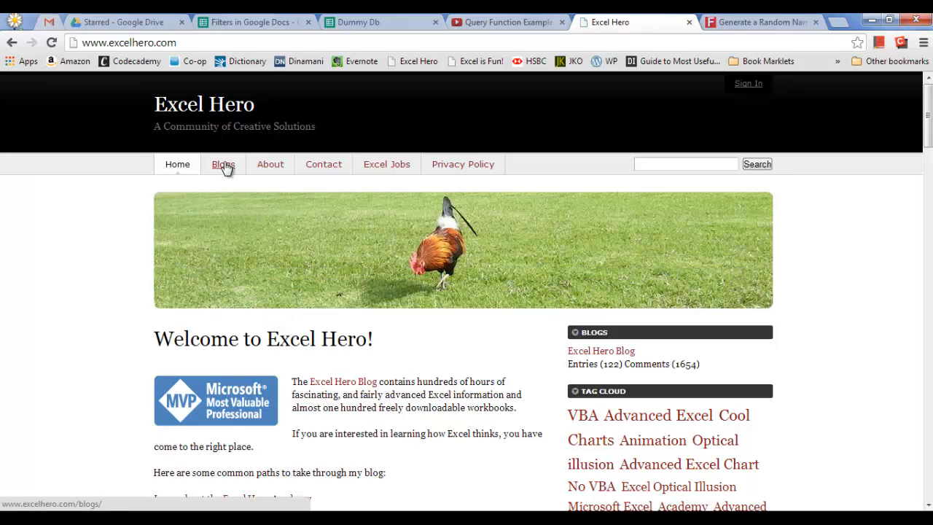